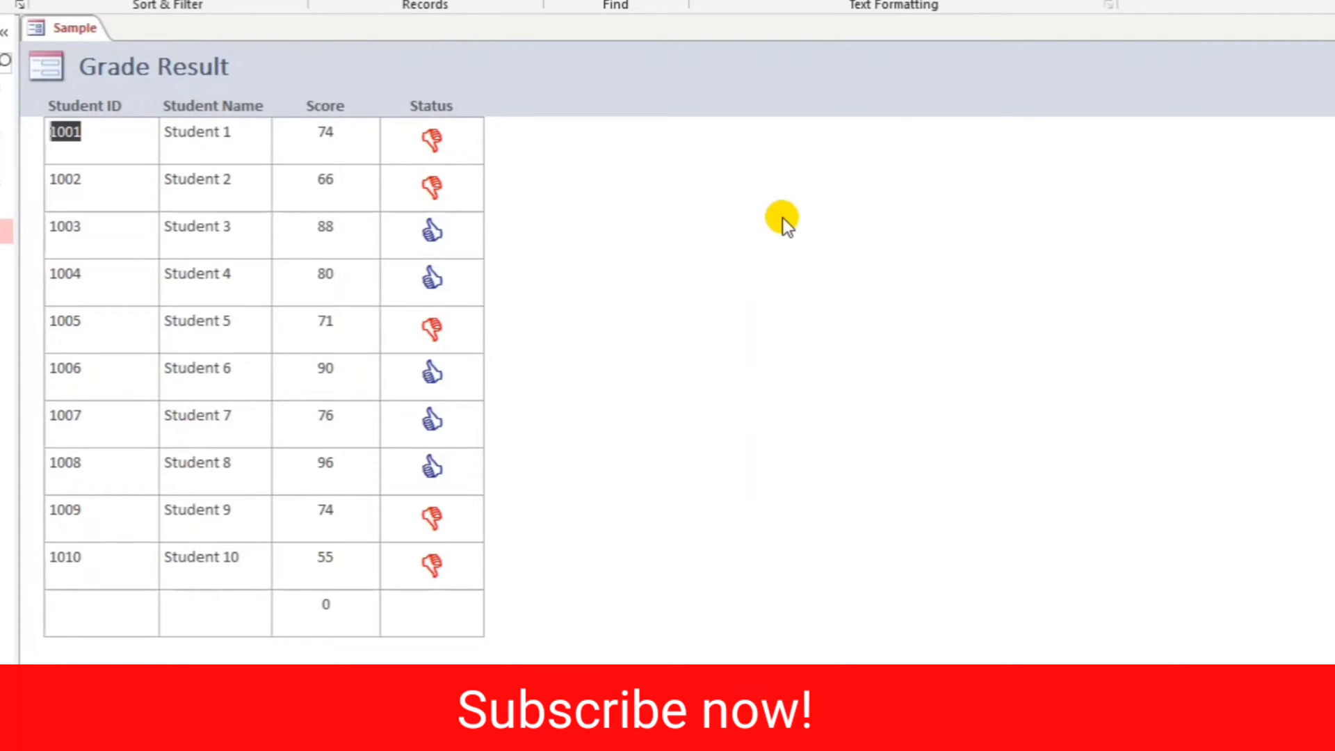
pyautogui.moveTo(302, 142)
pyautogui.write('76')
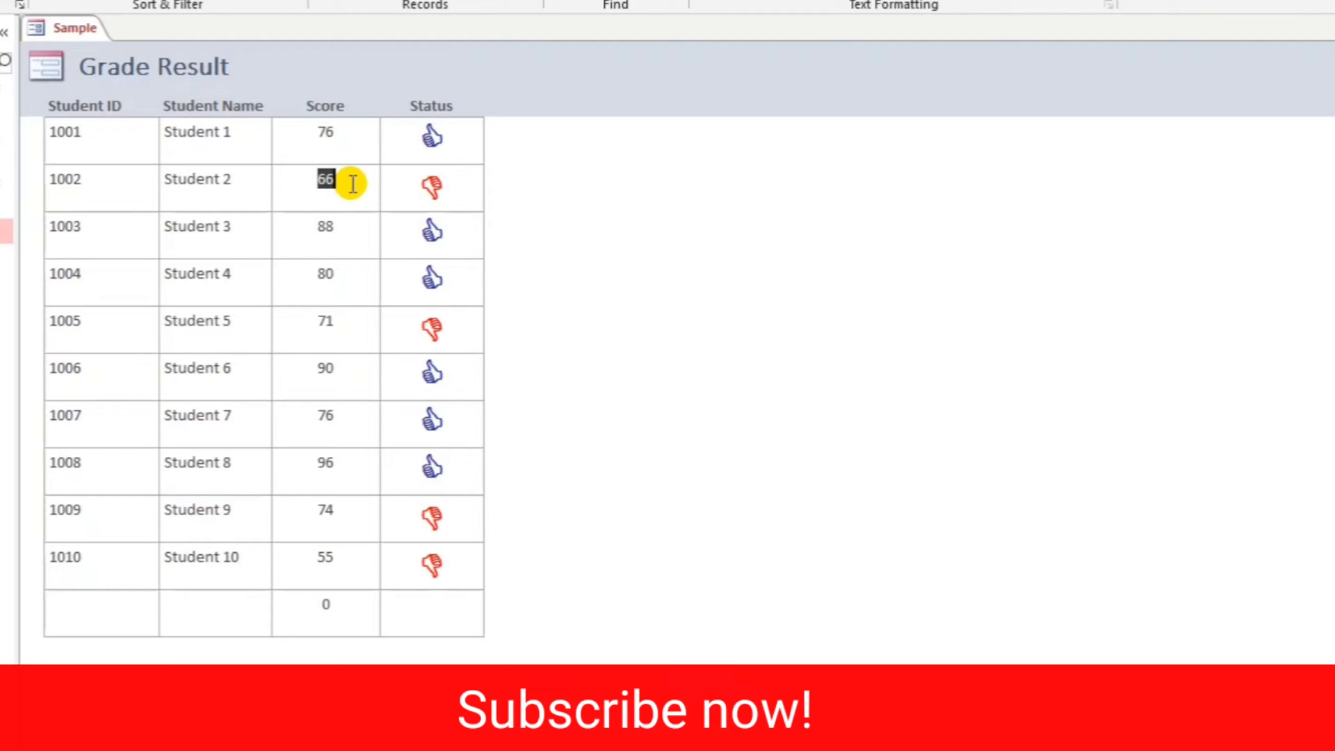
# Enter the new student scores 80 and 74 on the Grade Result form and commit them.
pyautogui.write('80')
pyautogui.click(326, 235)
pyautogui.write('65')
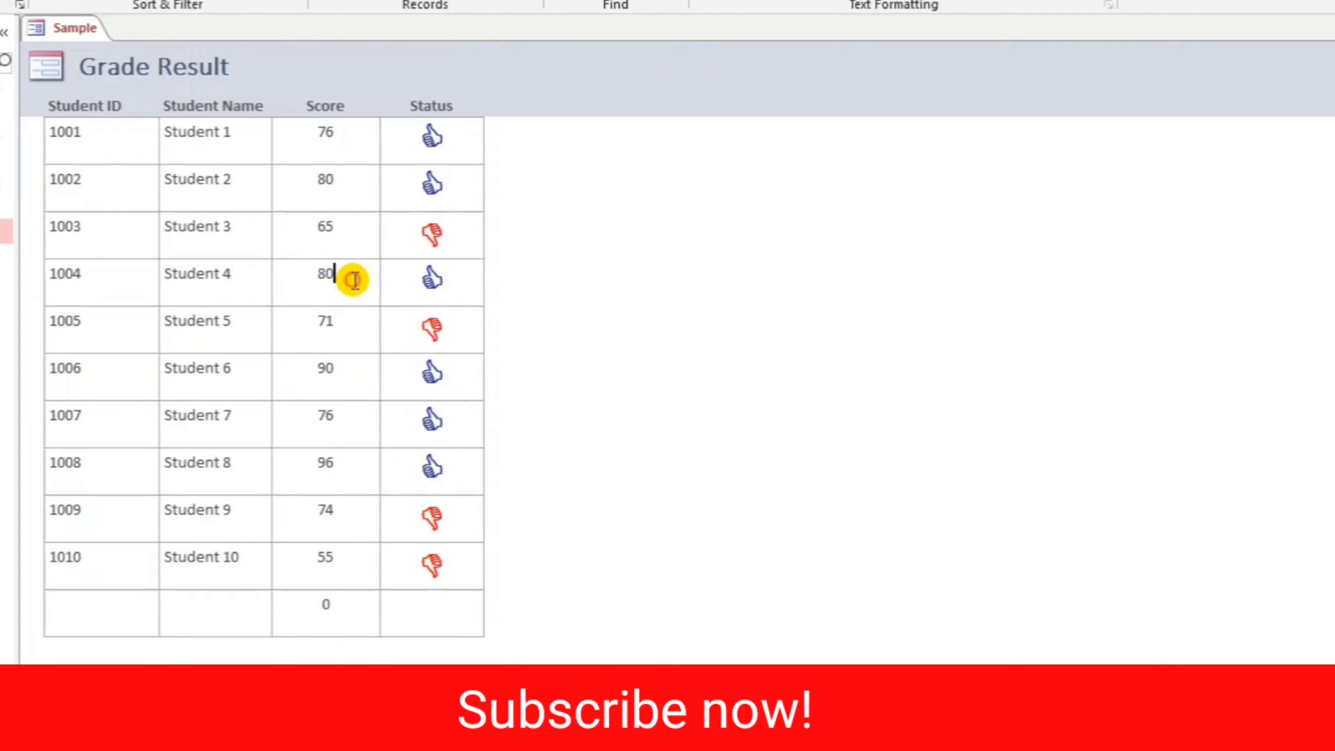
pyautogui.write('74')
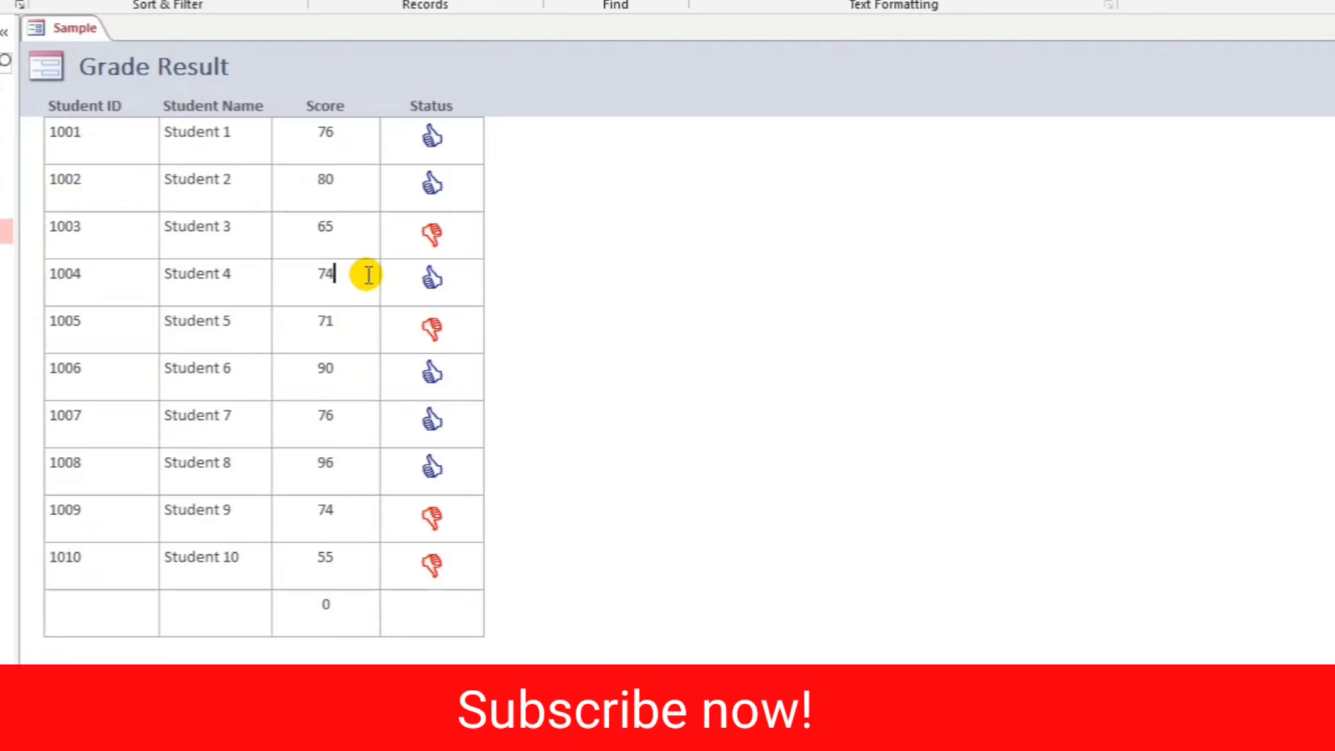
pyautogui.click(326, 321)
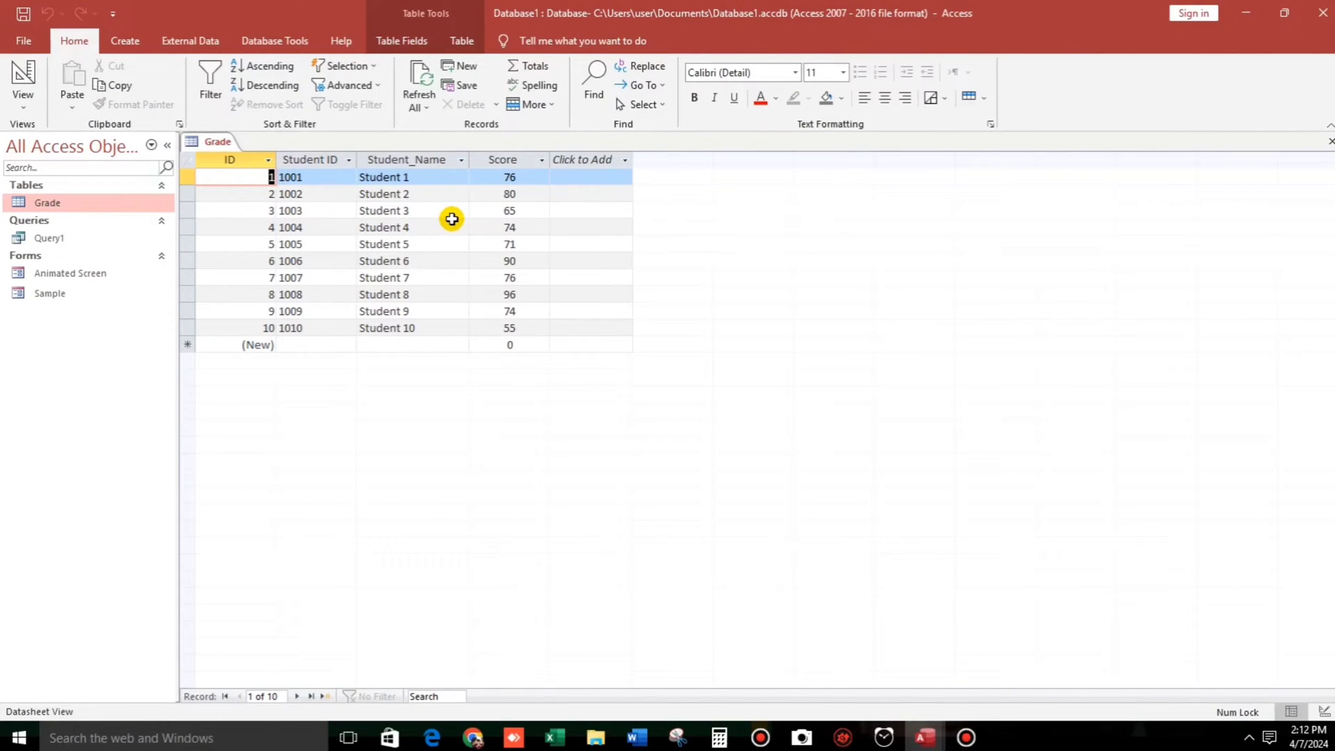
pyautogui.moveTo(451, 163)
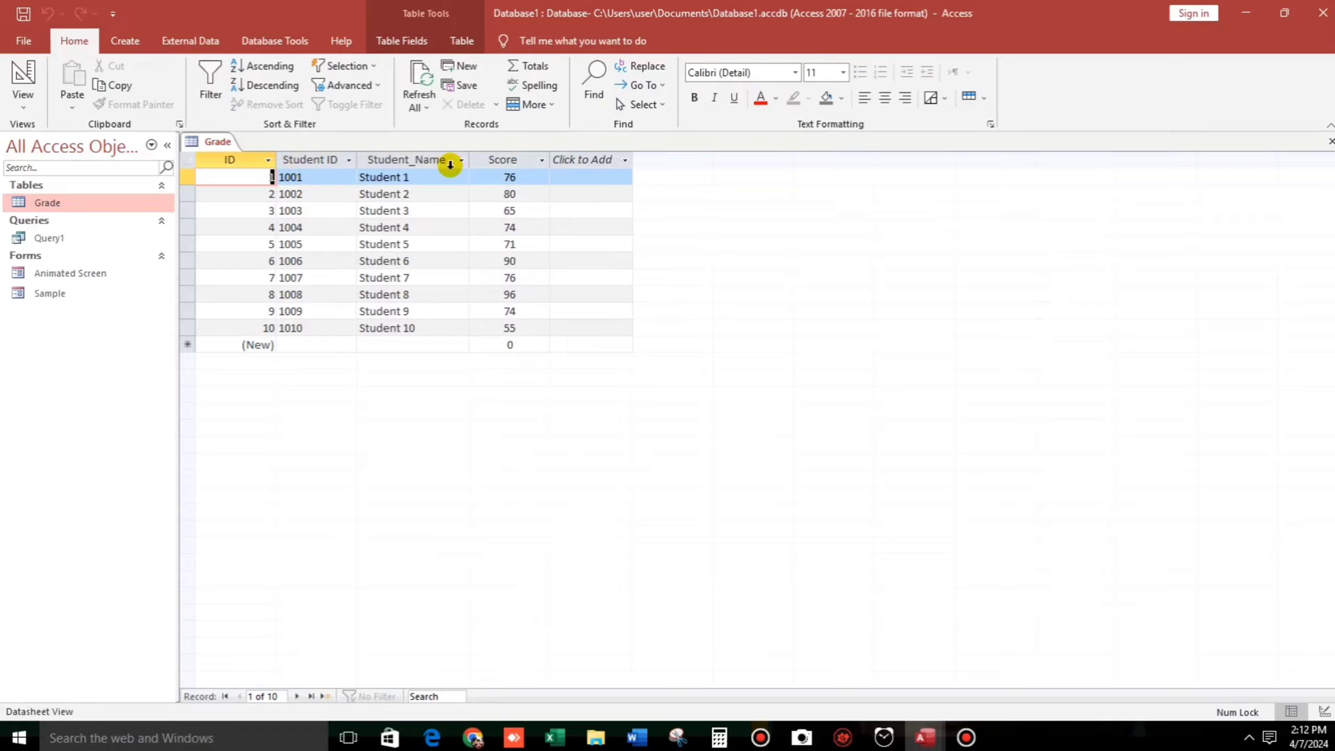
pyautogui.moveTo(308, 167)
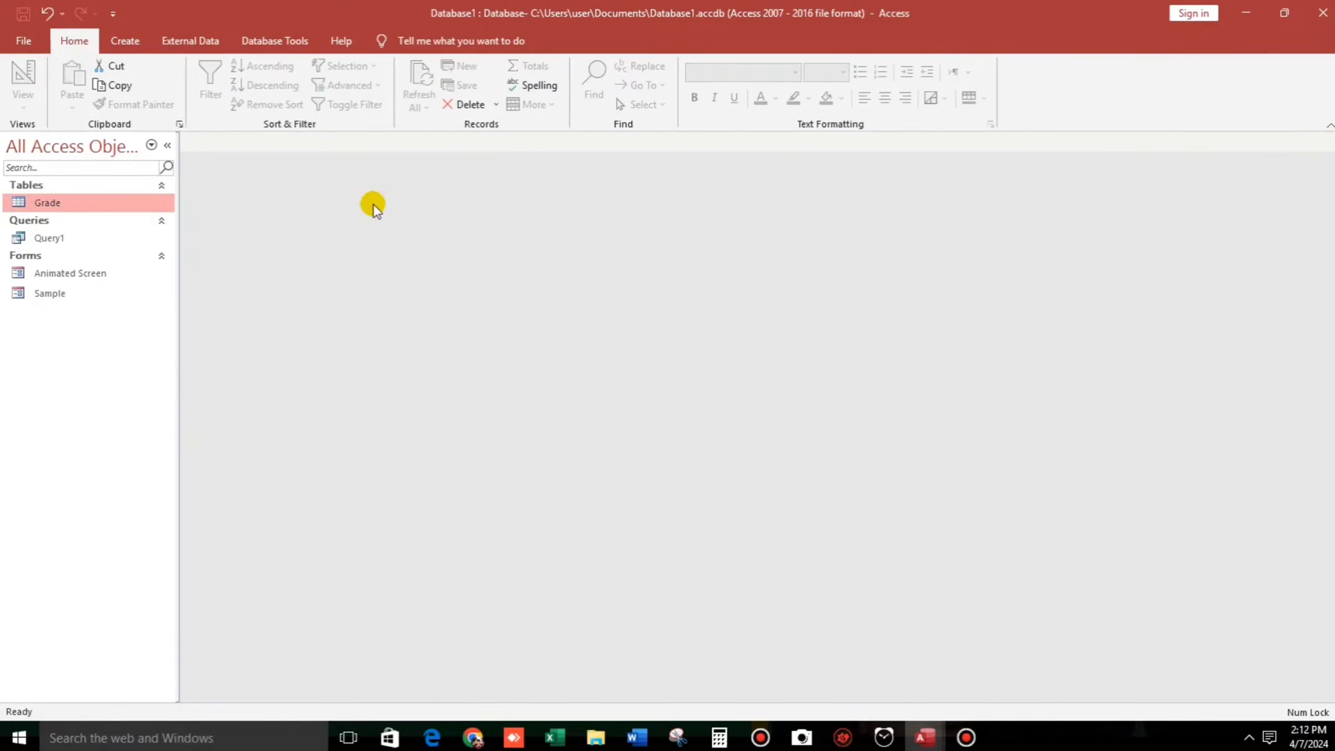
pyautogui.moveTo(115, 230)
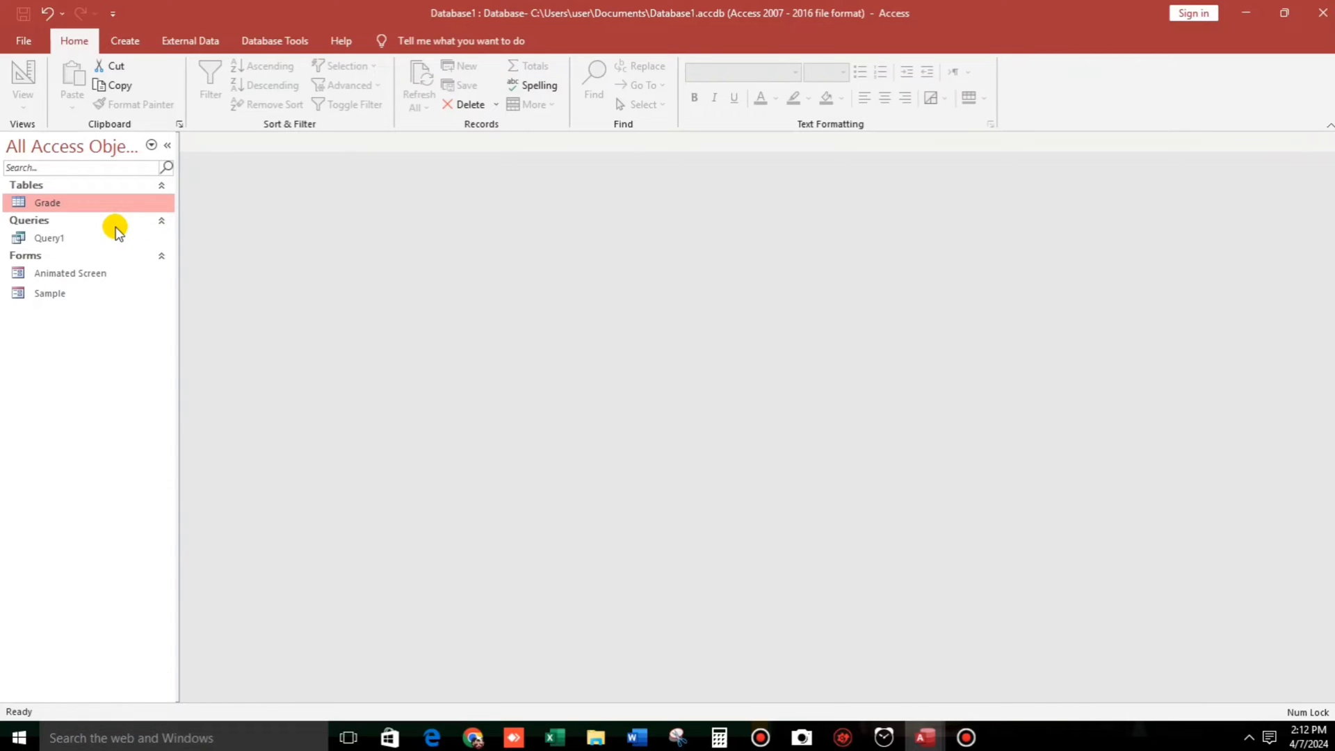
pyautogui.moveTo(115, 230)
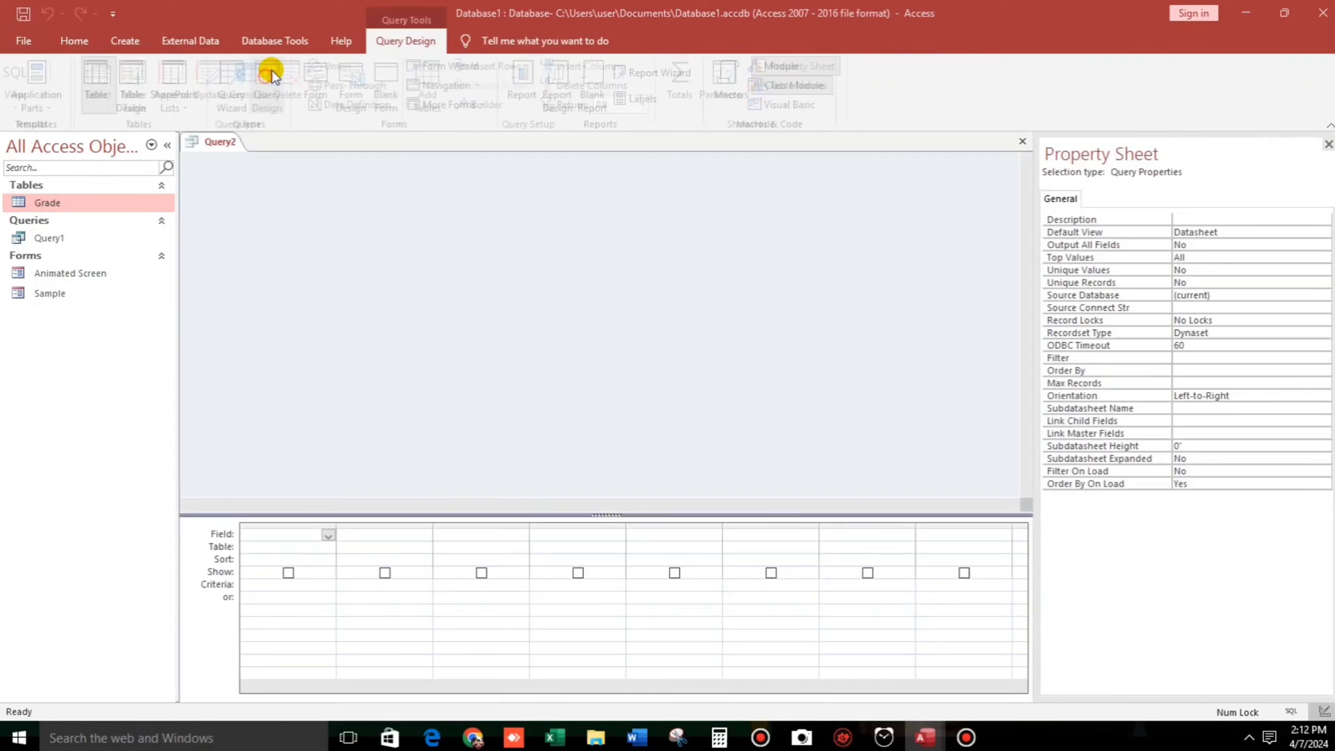
# Start a Query Design and open the Zoom box on the fourth Field cell.
pyautogui.click(436, 84)
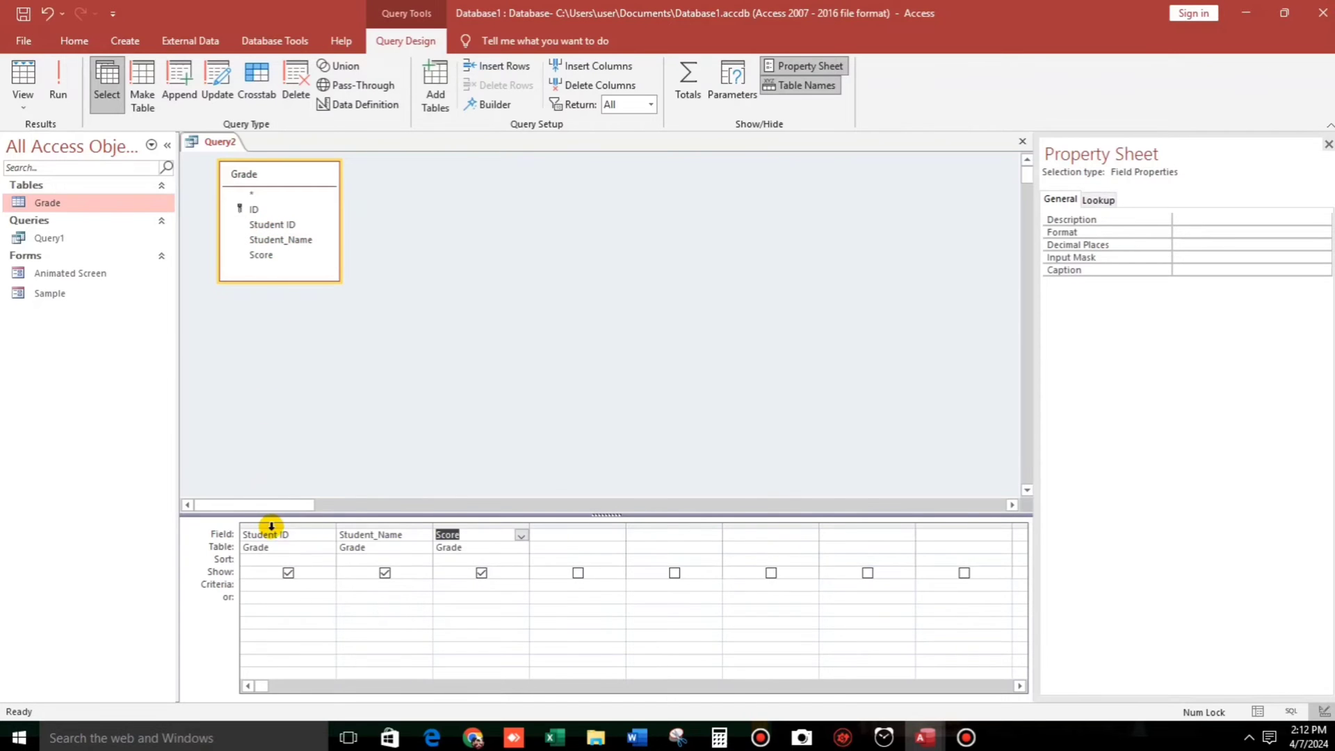
pyautogui.click(550, 534)
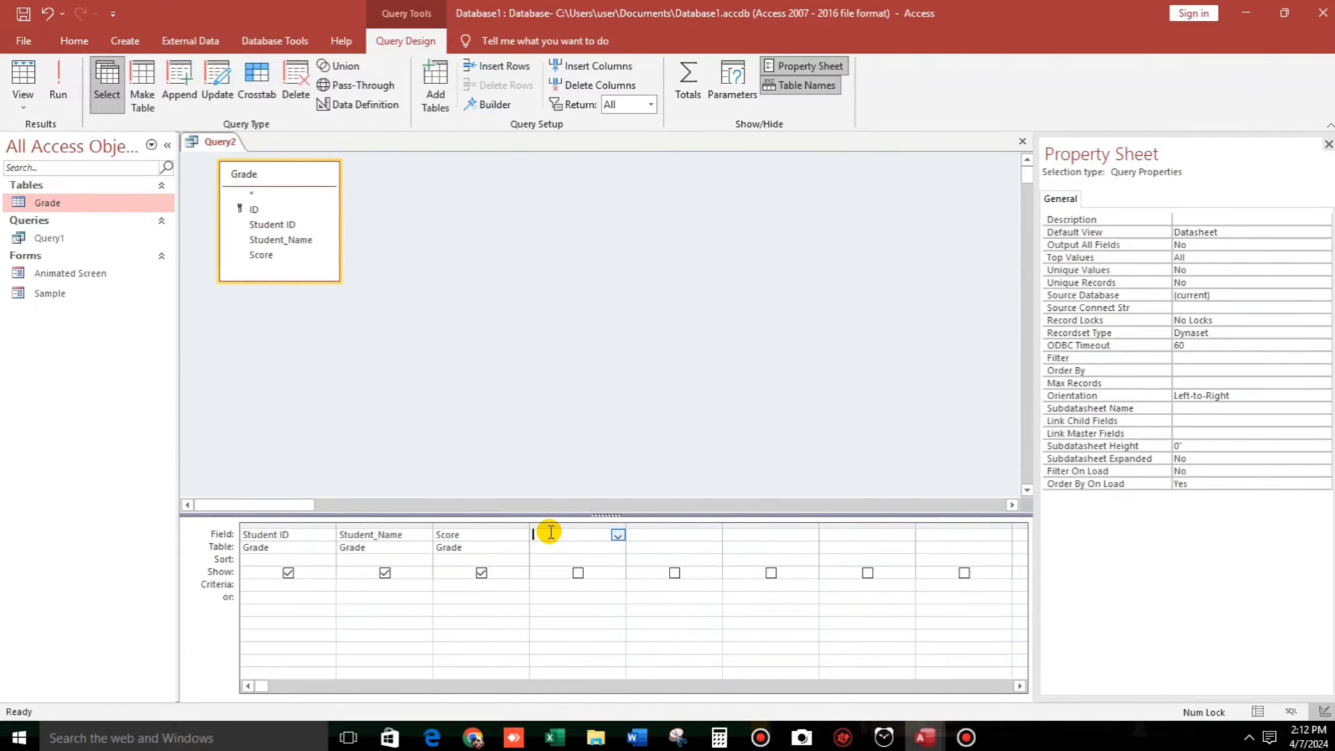
pyautogui.press('shift+f2')
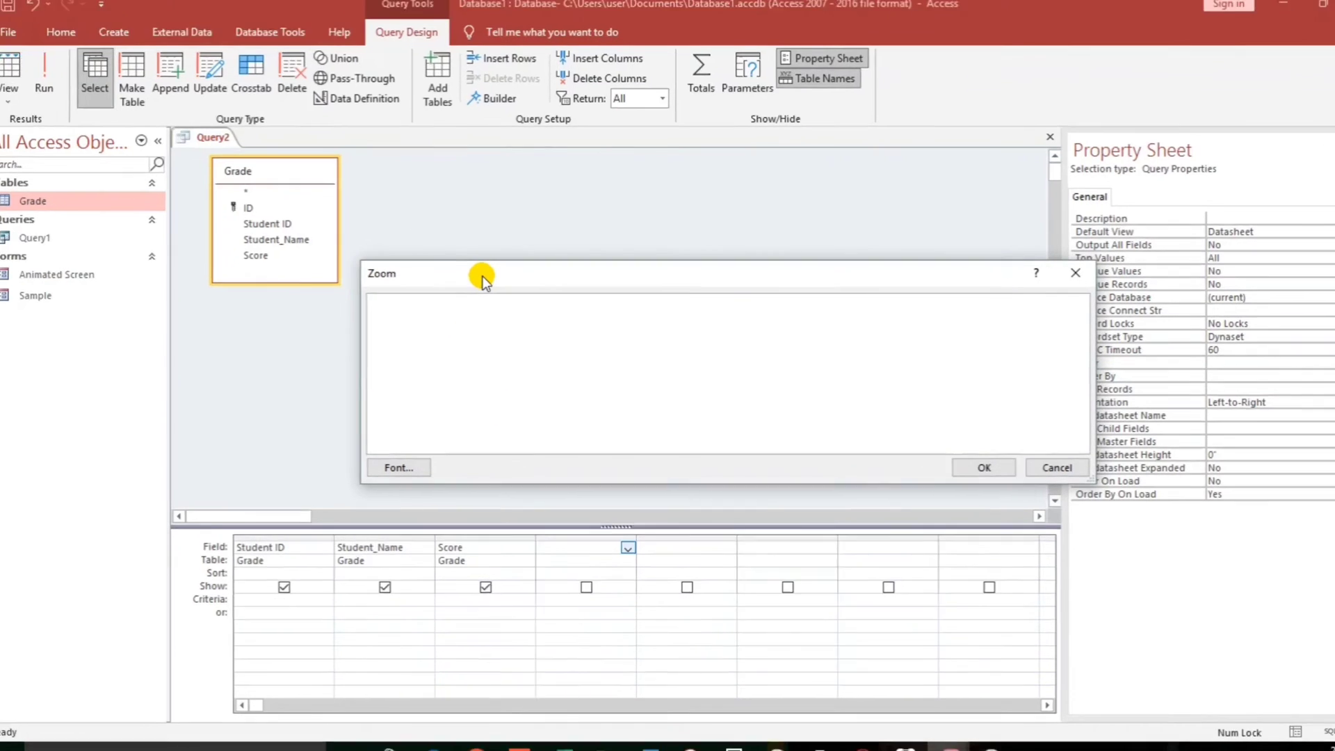
# Enter the expression Status: IIf(Score<75,"D","C") in Zoom and accept it.
pyautogui.write('Stat')
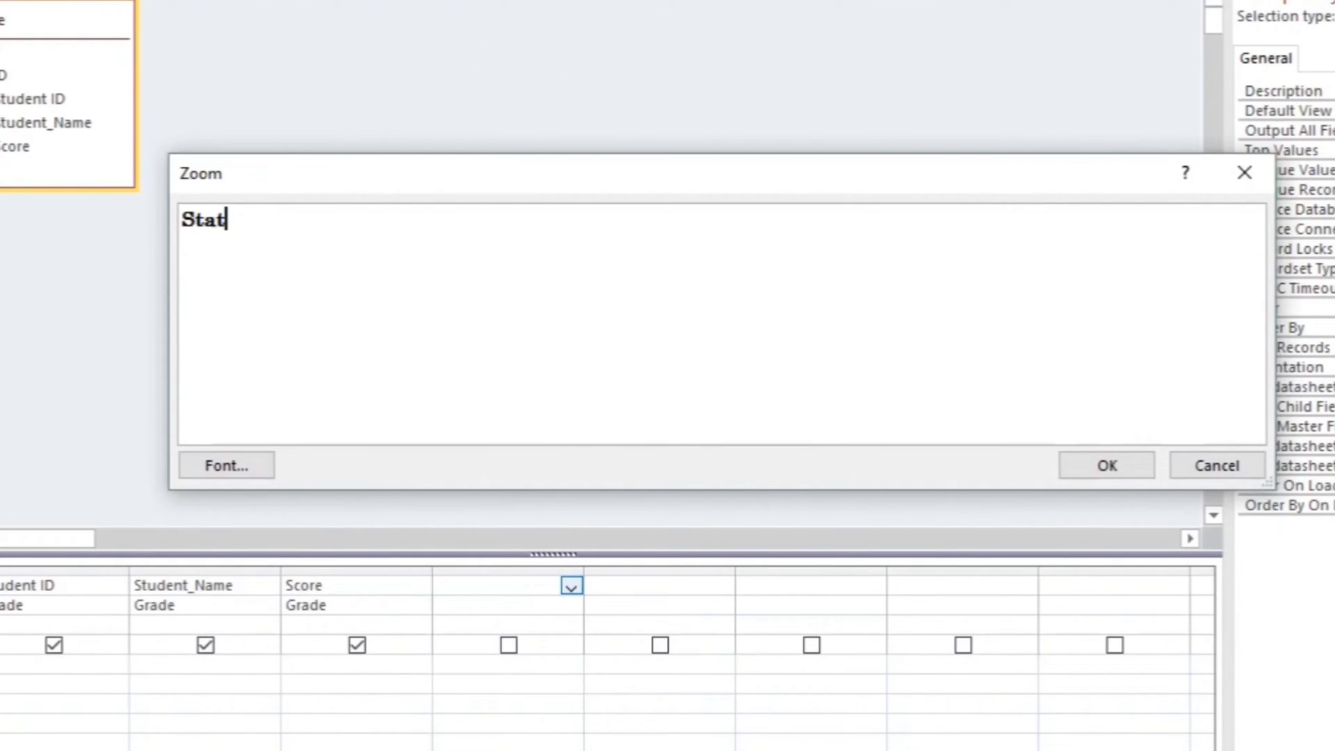
pyautogui.write('us:')
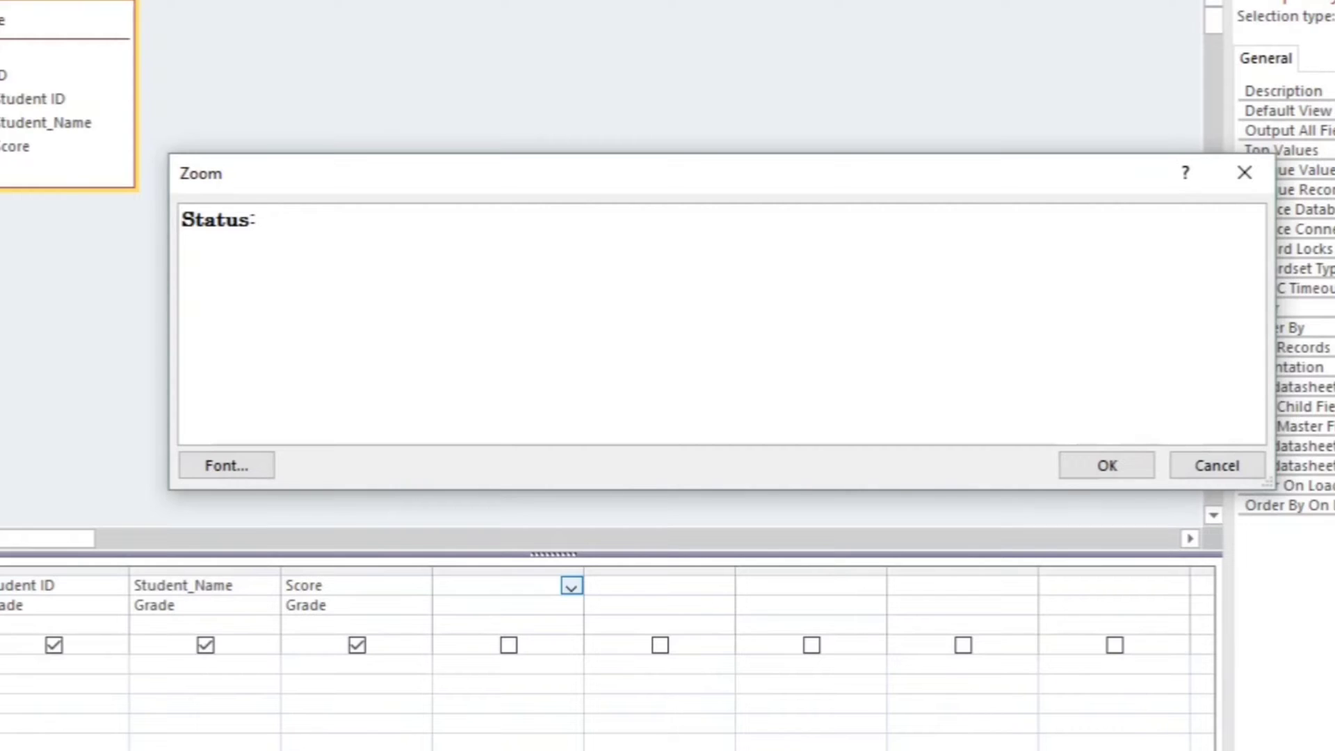
pyautogui.write('iif')
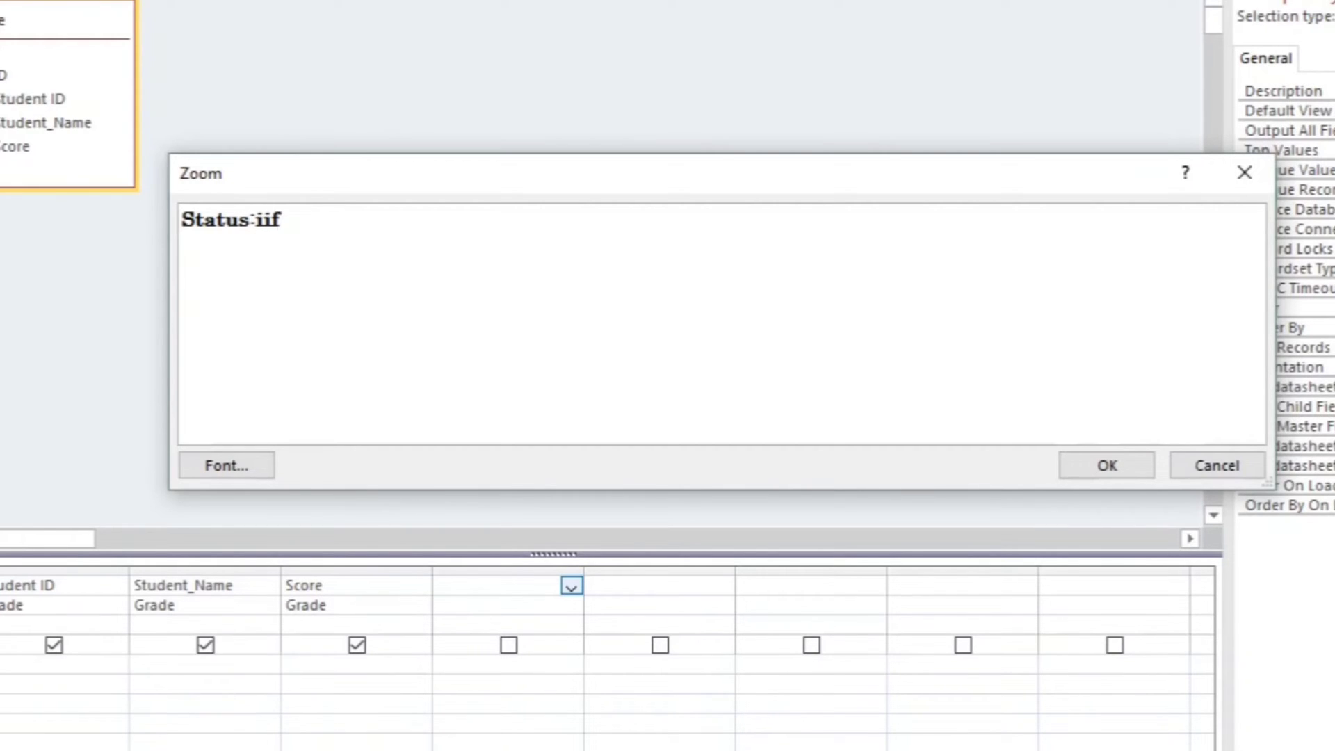
pyautogui.write('(scor')
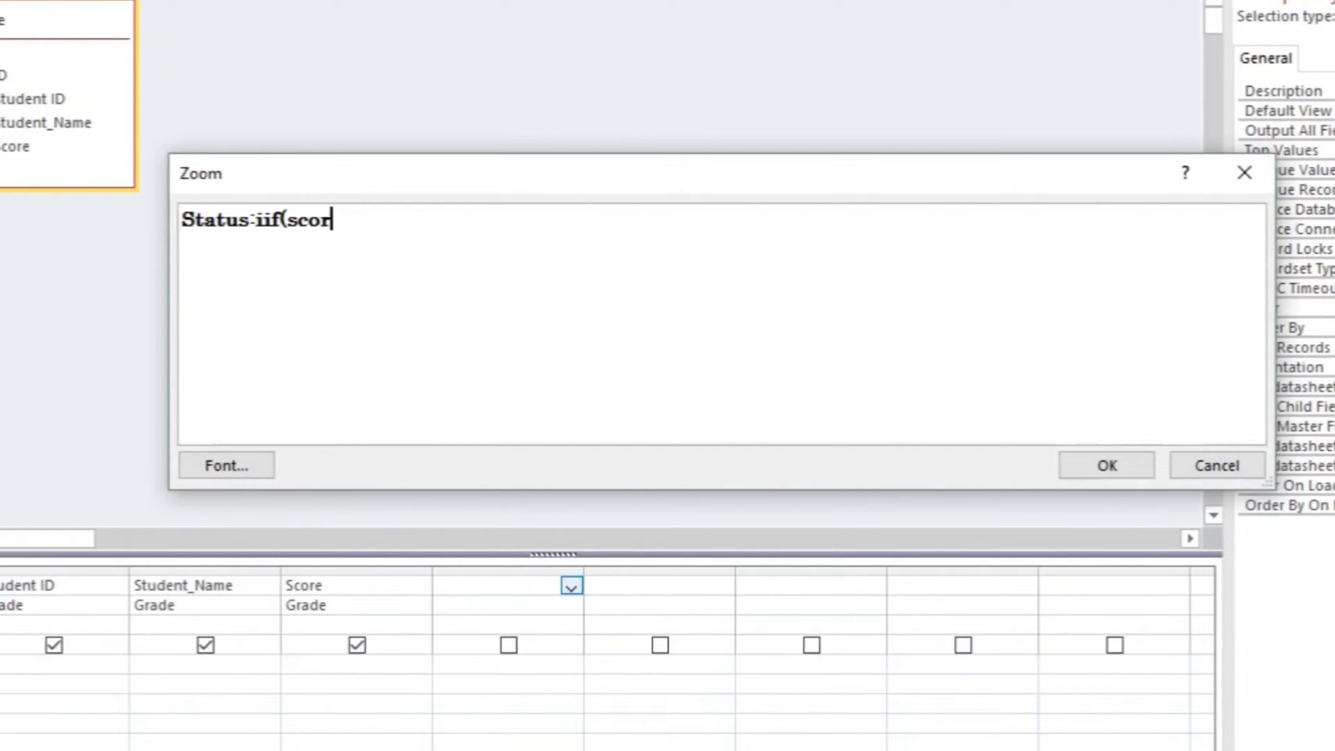
pyautogui.write('e')
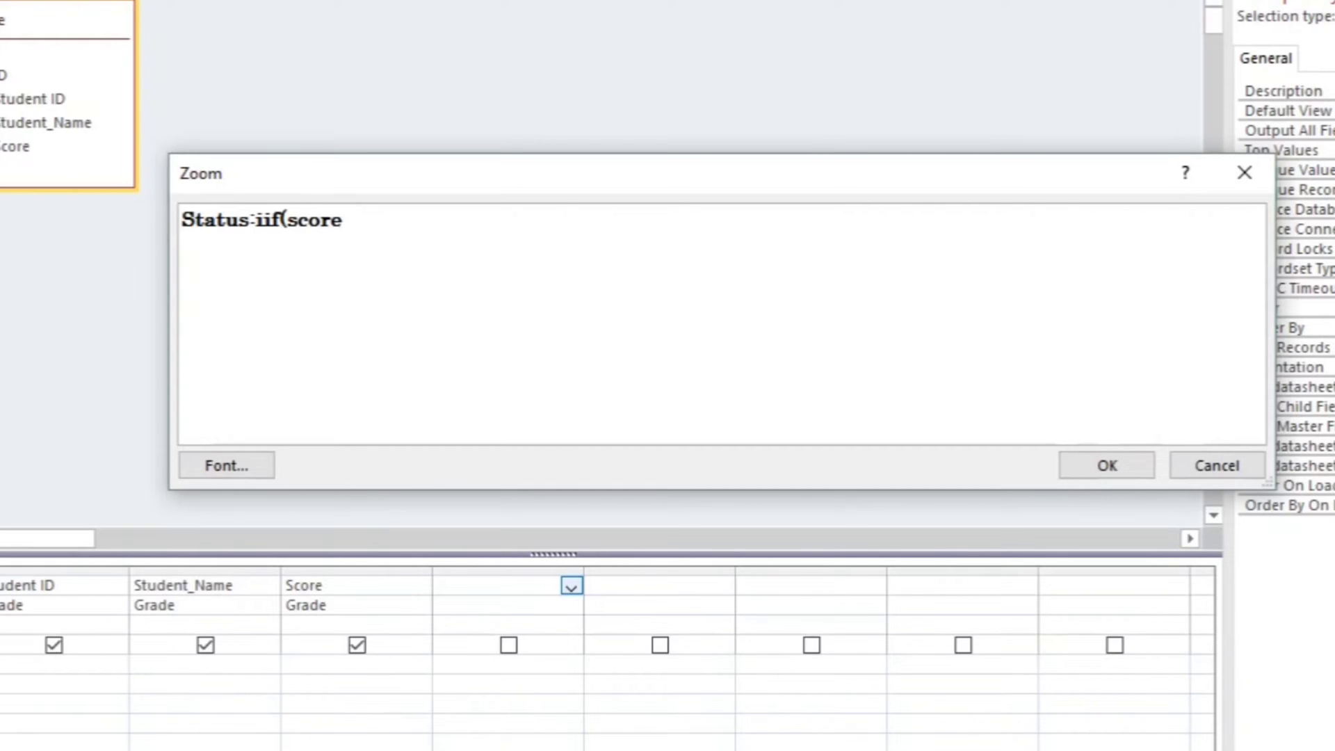
pyautogui.write('<')
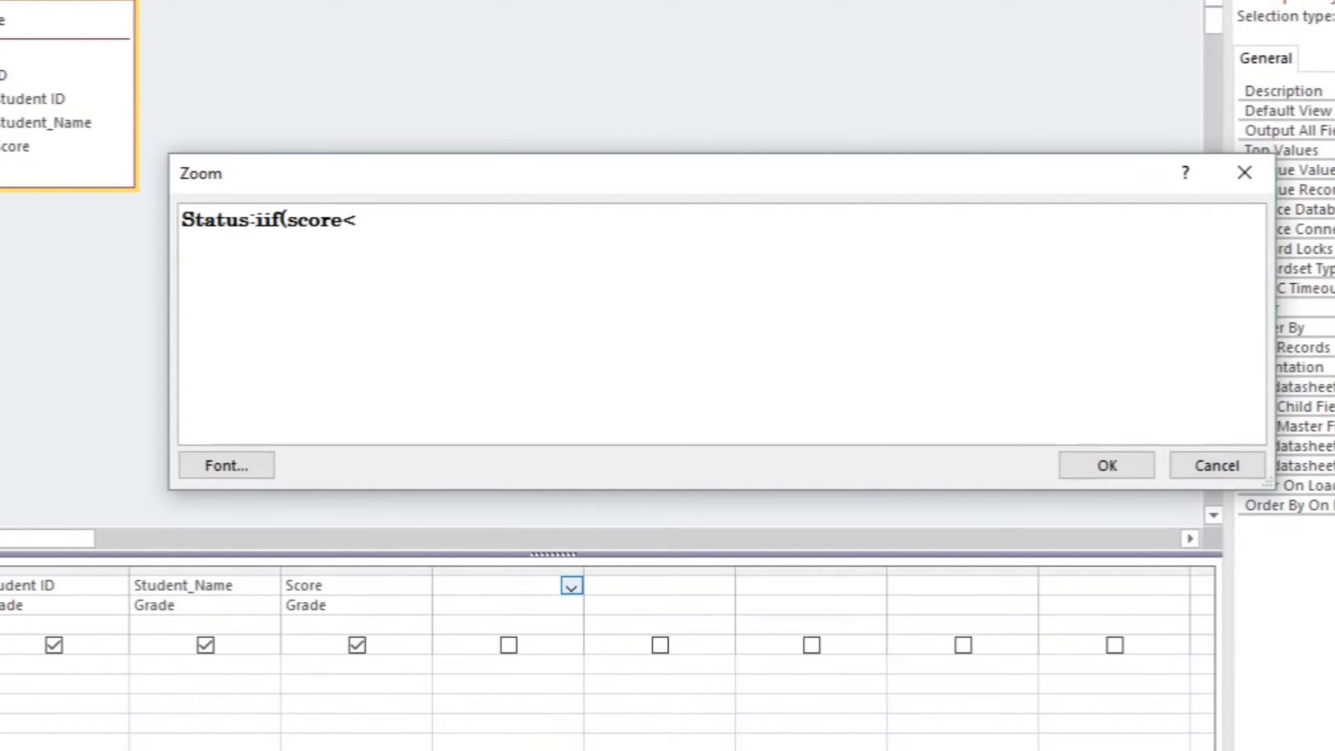
pyautogui.write('75')
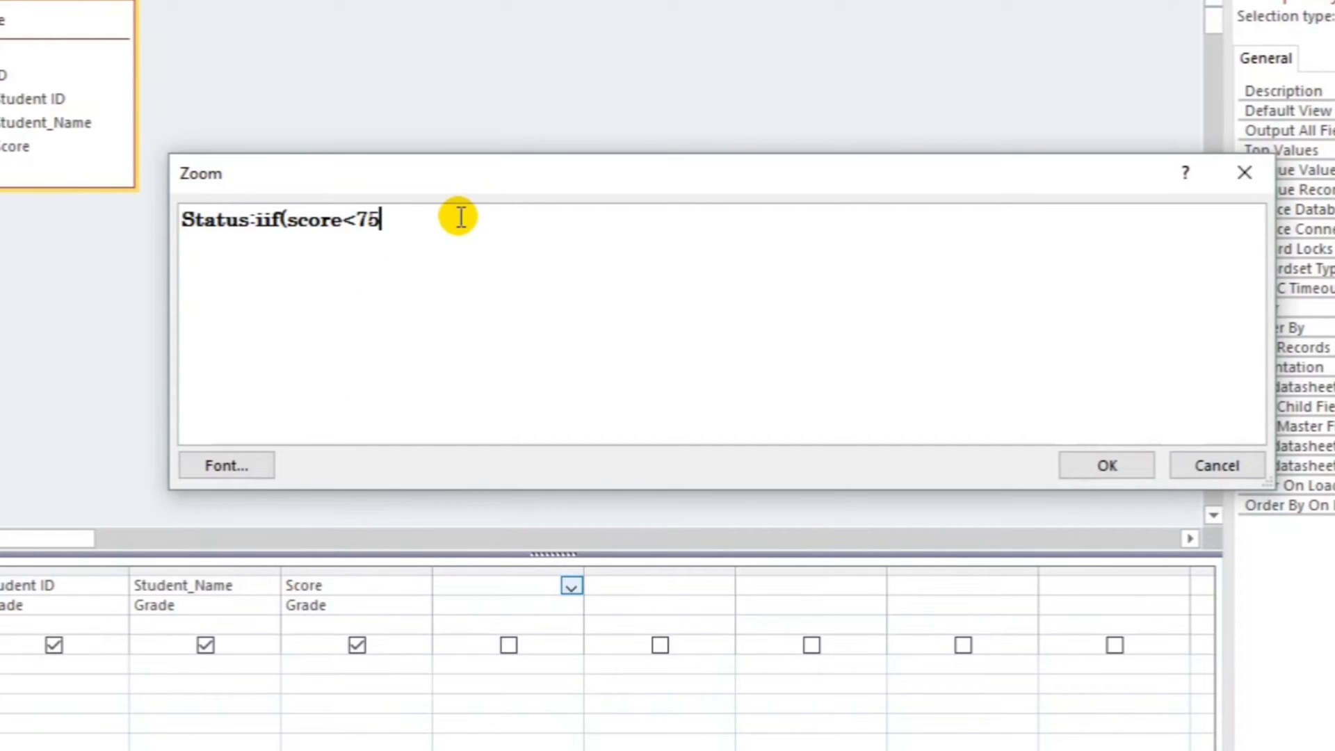
pyautogui.write(',"')
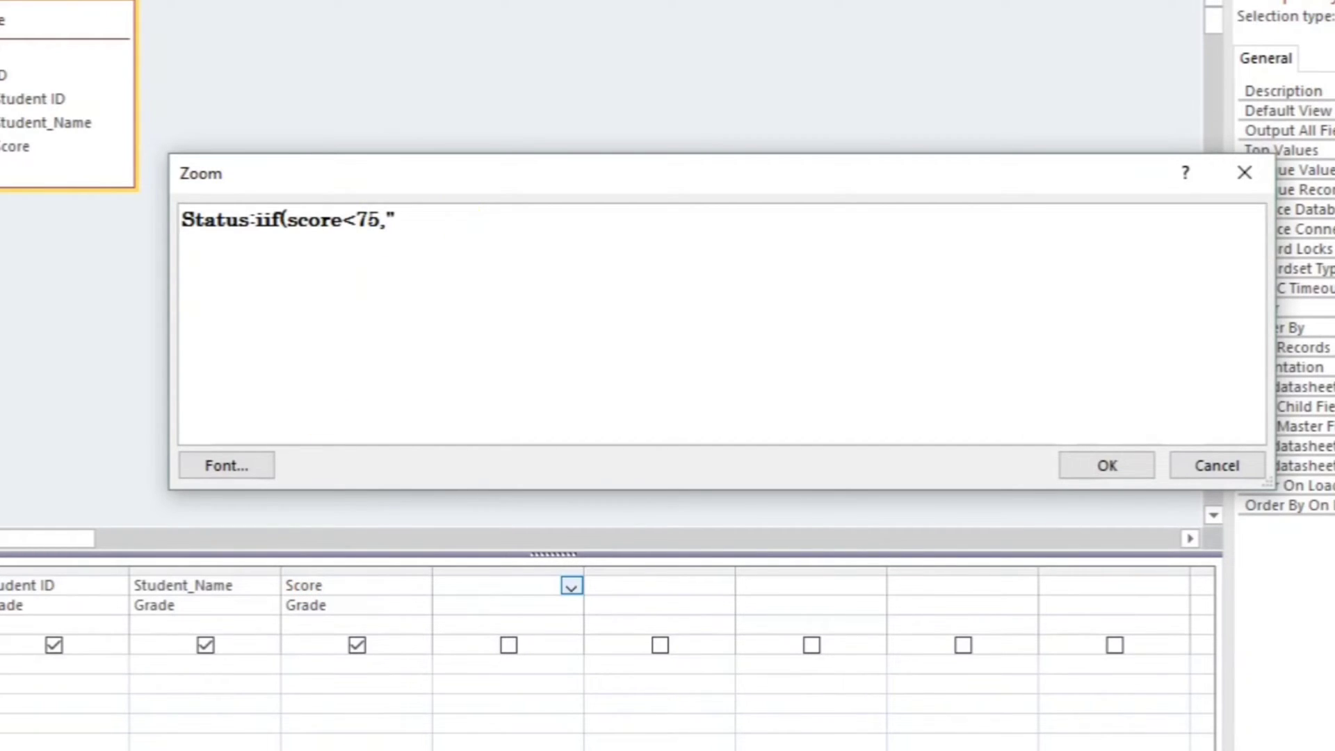
pyautogui.write('D')
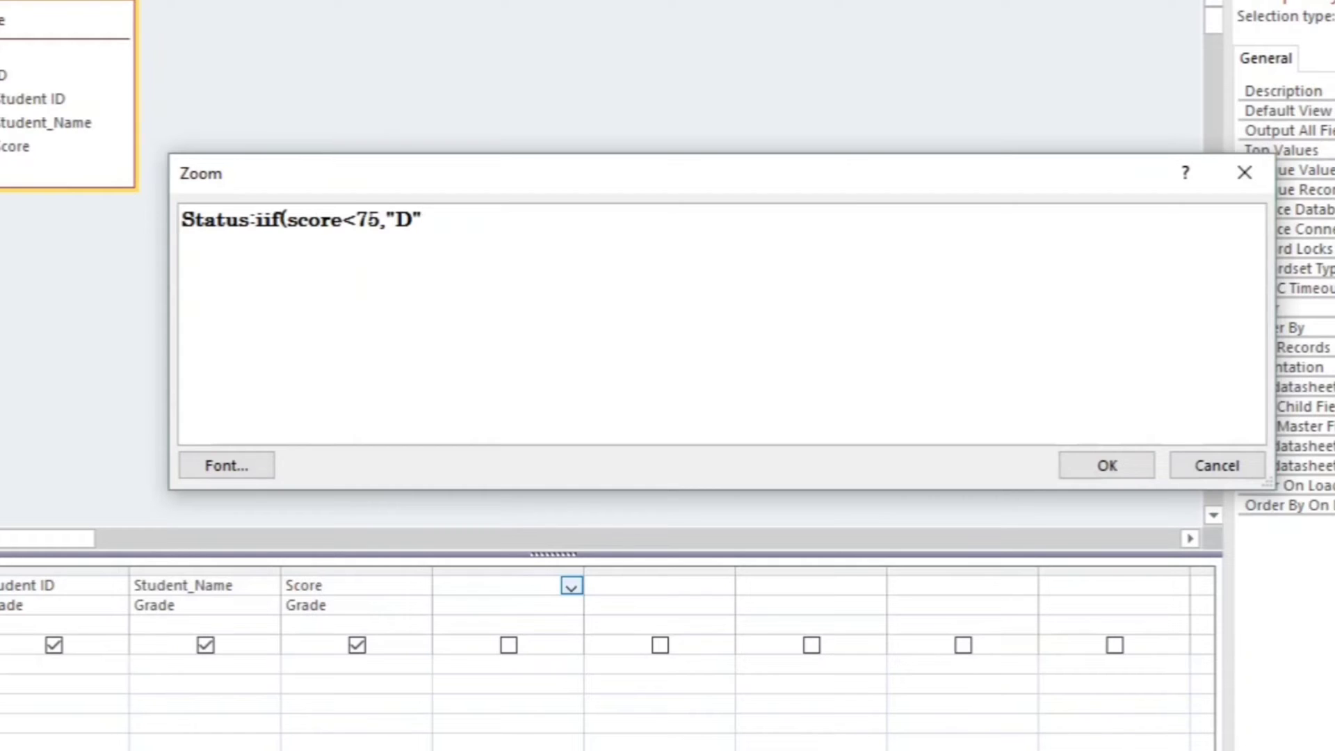
pyautogui.write(',')
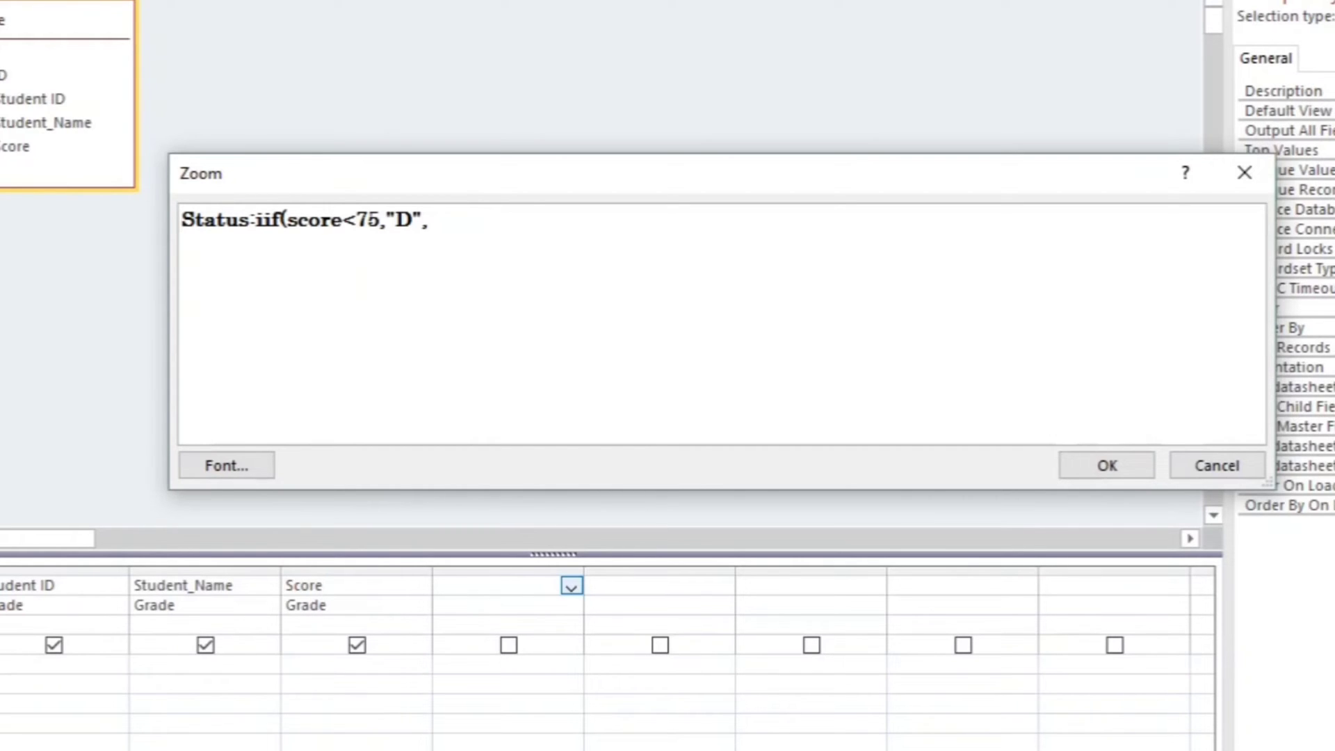
pyautogui.write('"C"')
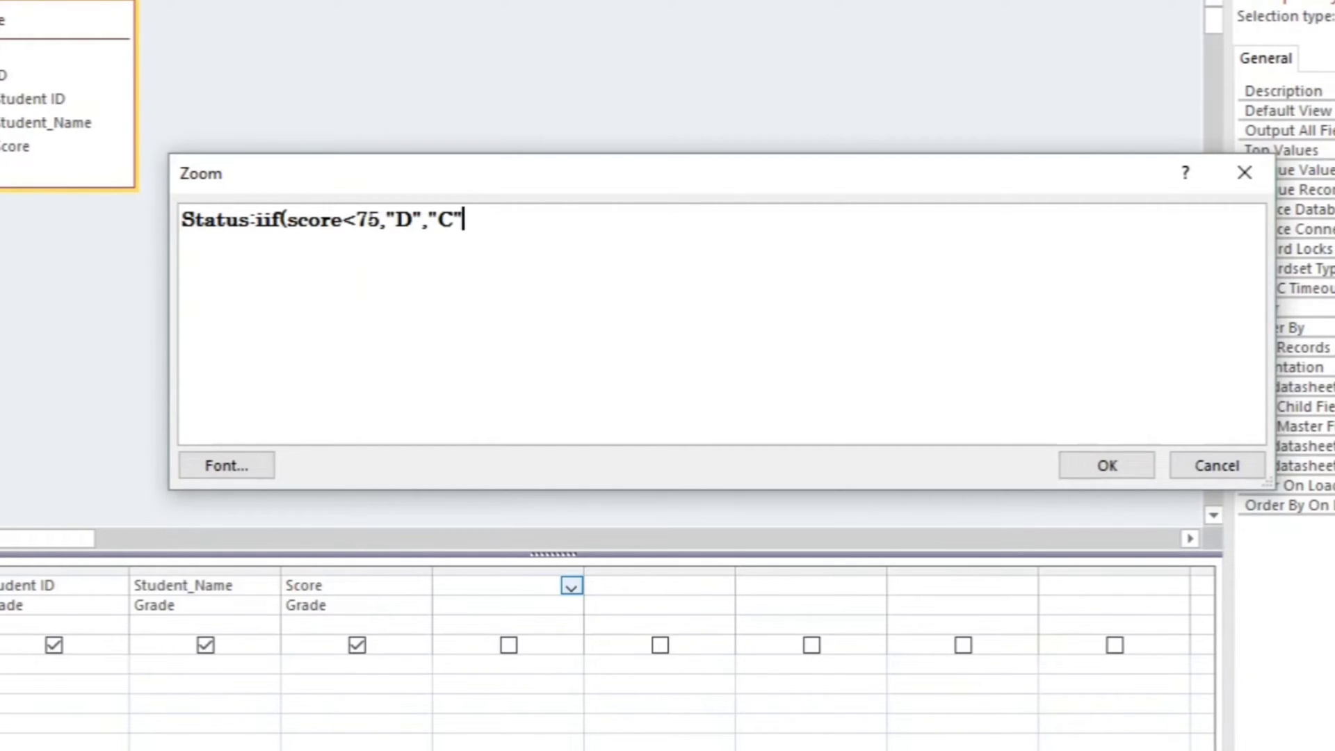
pyautogui.write(')')
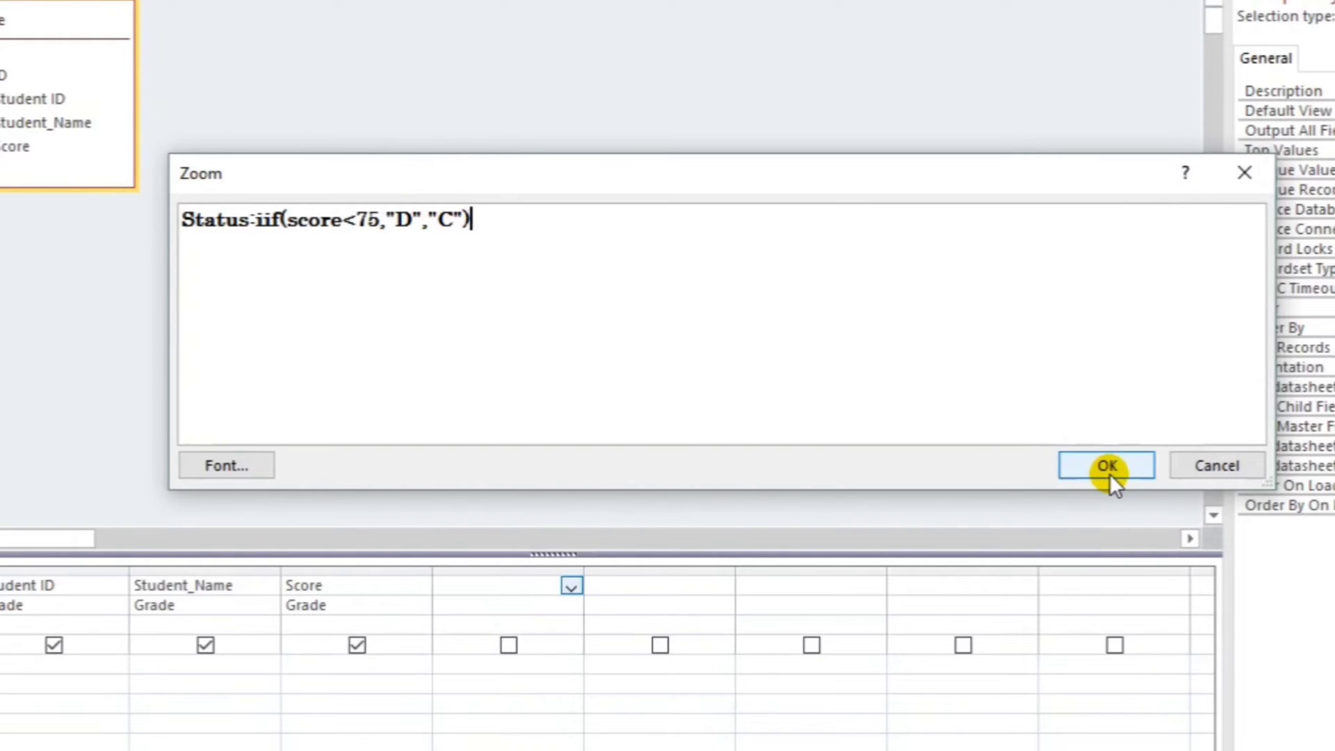
pyautogui.click(1106, 466)
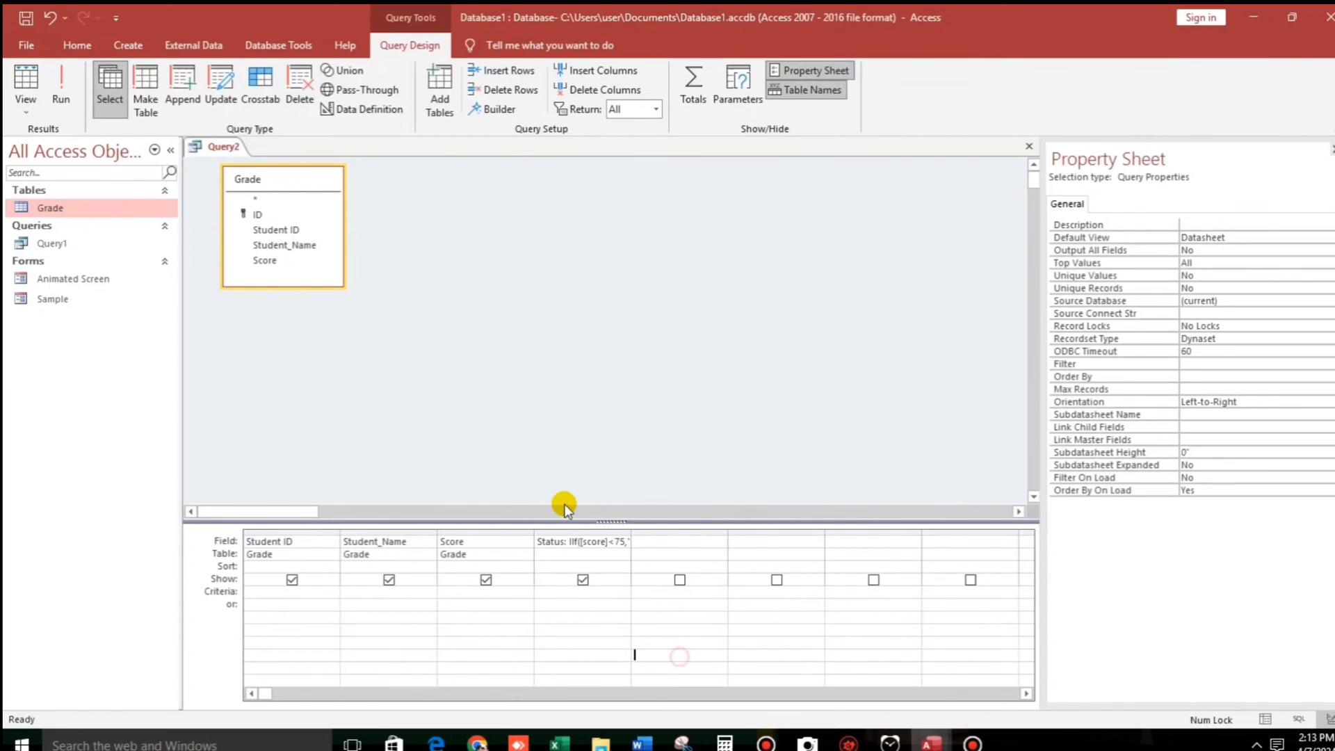
# Run the query to list each student's C or D Status.
pyautogui.click(60, 84)
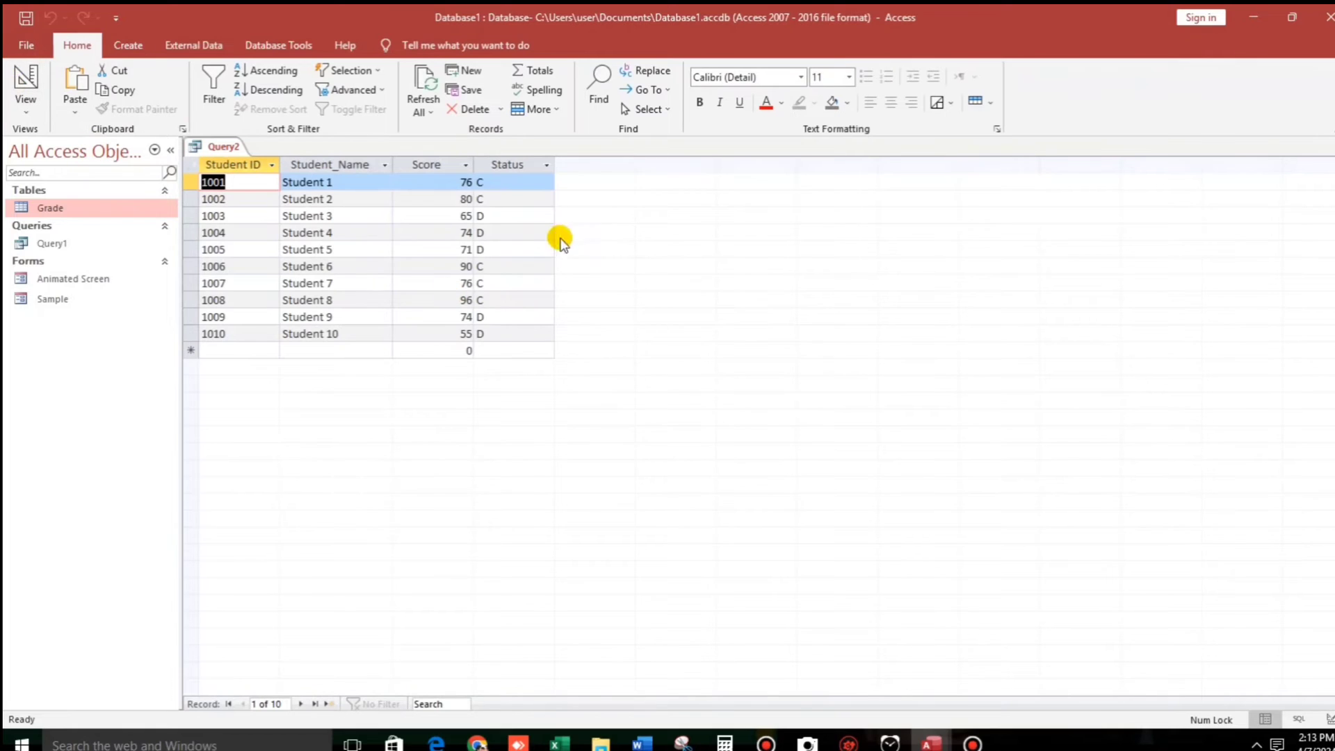
pyautogui.moveTo(490, 293)
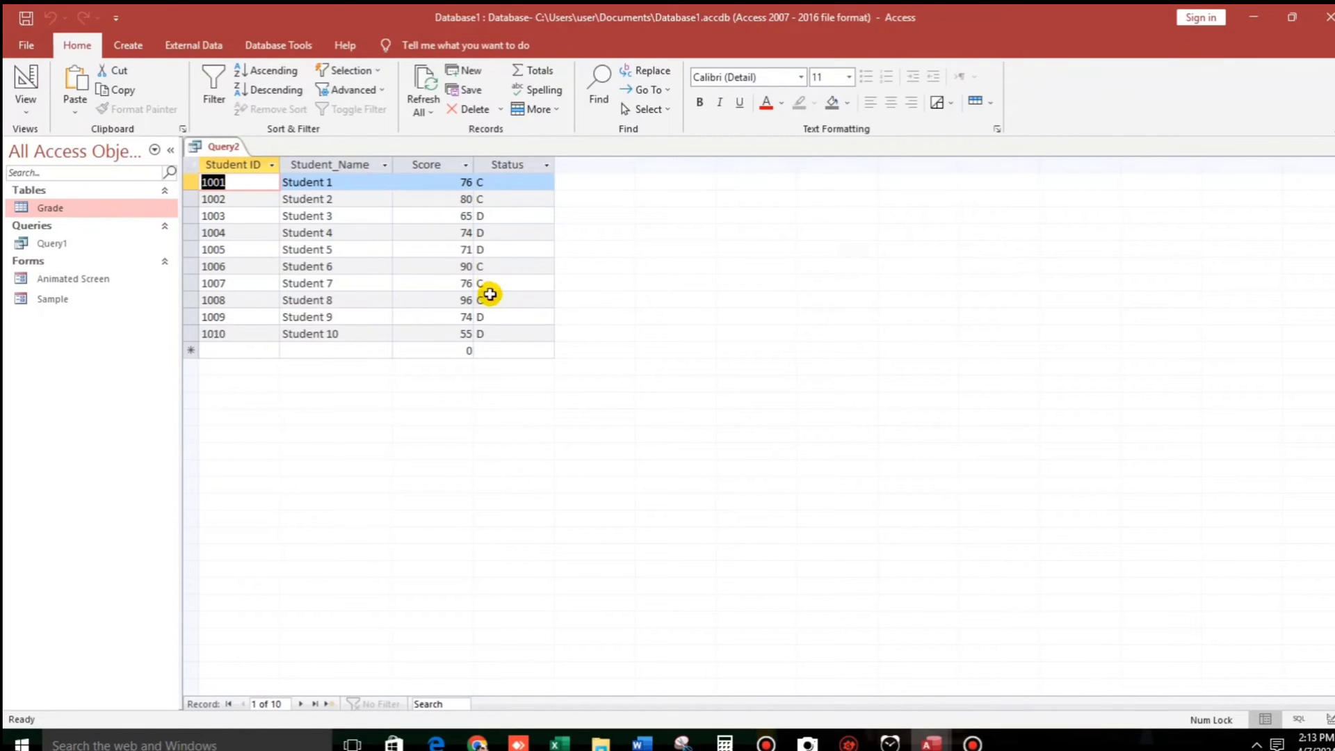
pyautogui.moveTo(1150, 182)
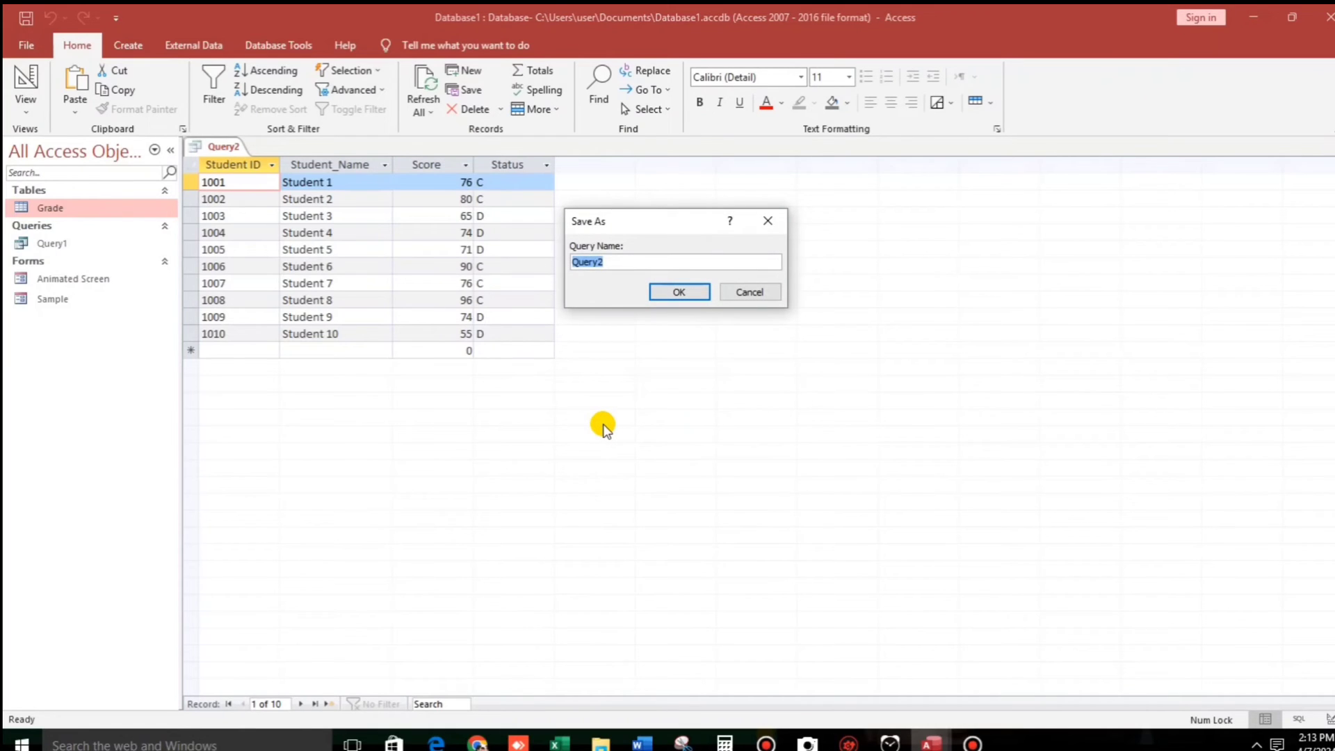
# Save the query as 'Grade Result' and select it in the Navigation Pane.
pyautogui.write('Grade')
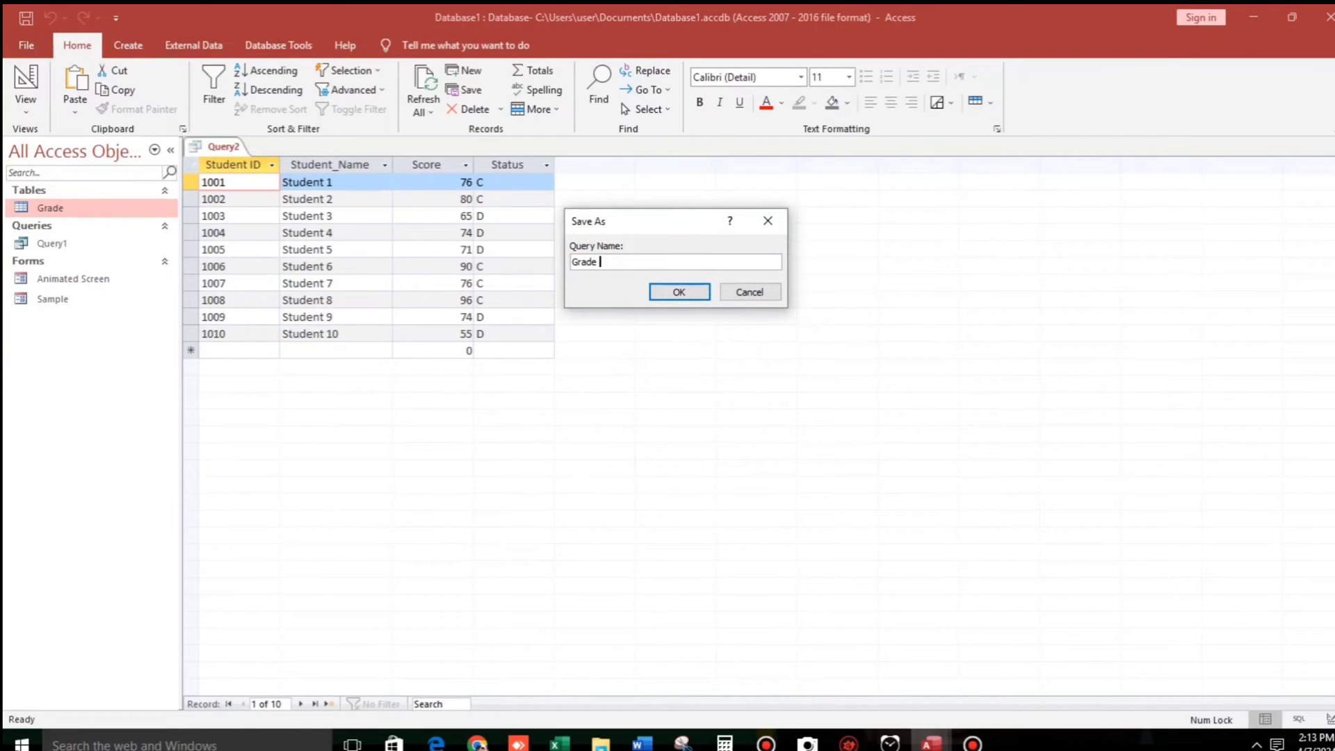
pyautogui.write('Resul')
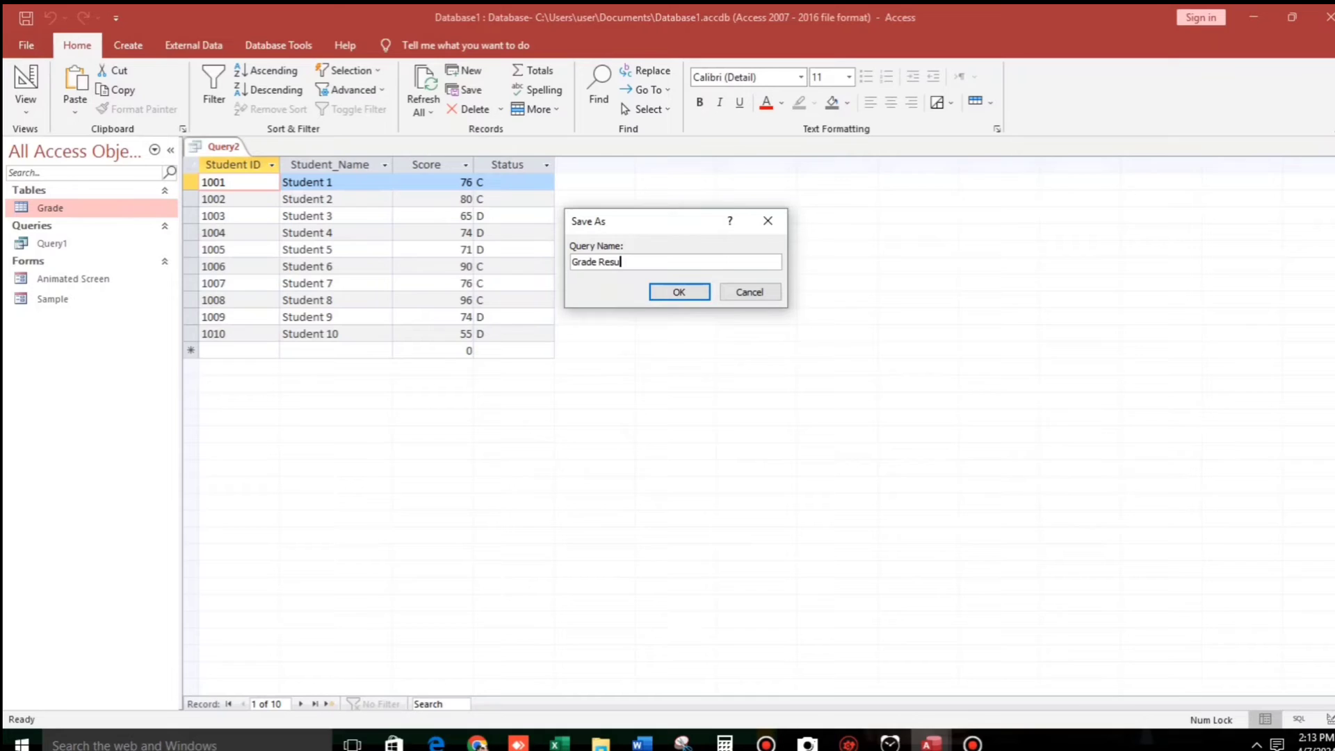
pyautogui.click(678, 291)
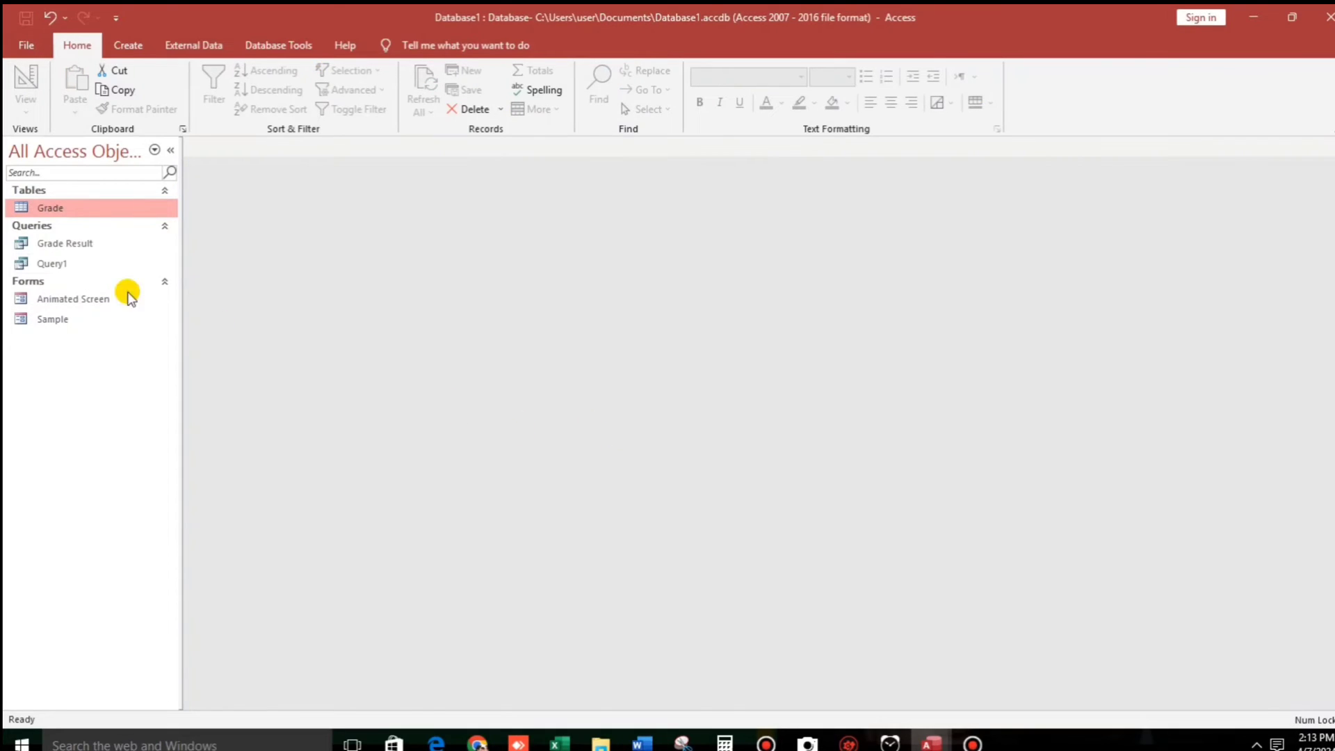
pyautogui.click(65, 243)
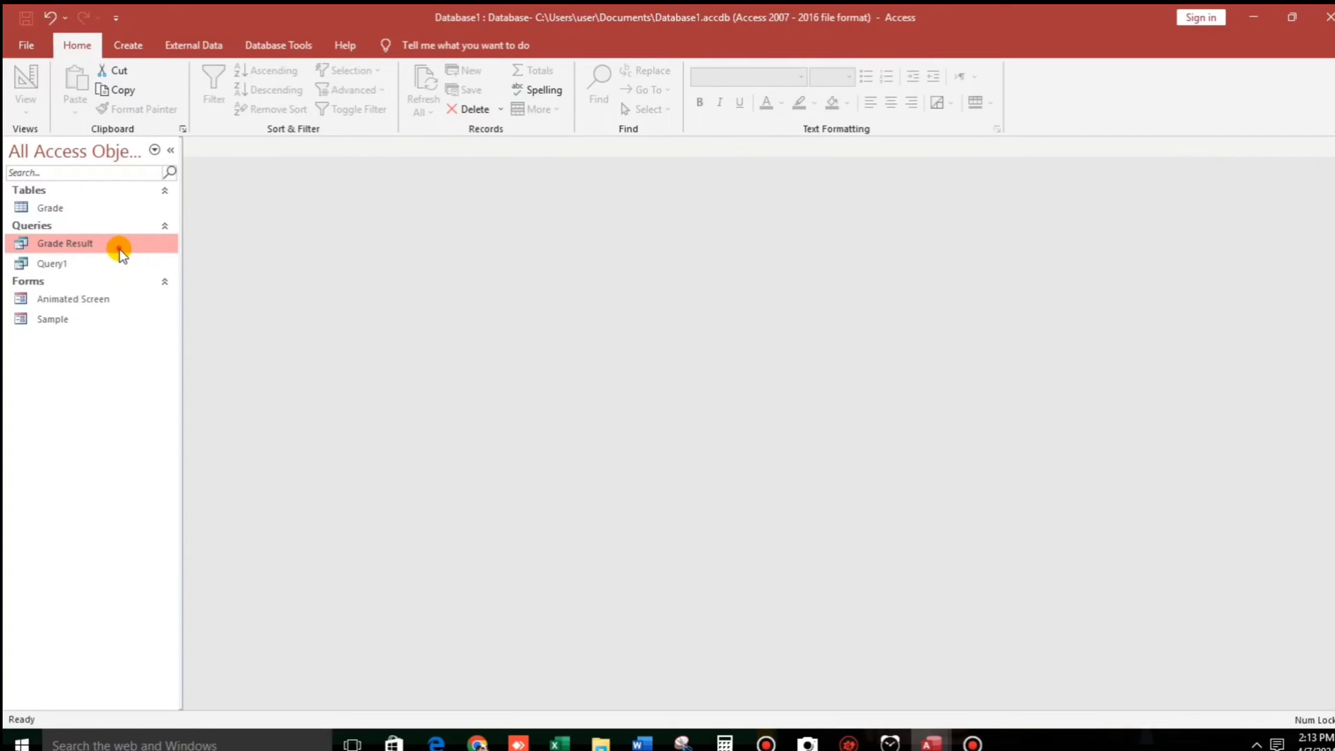
pyautogui.click(127, 45)
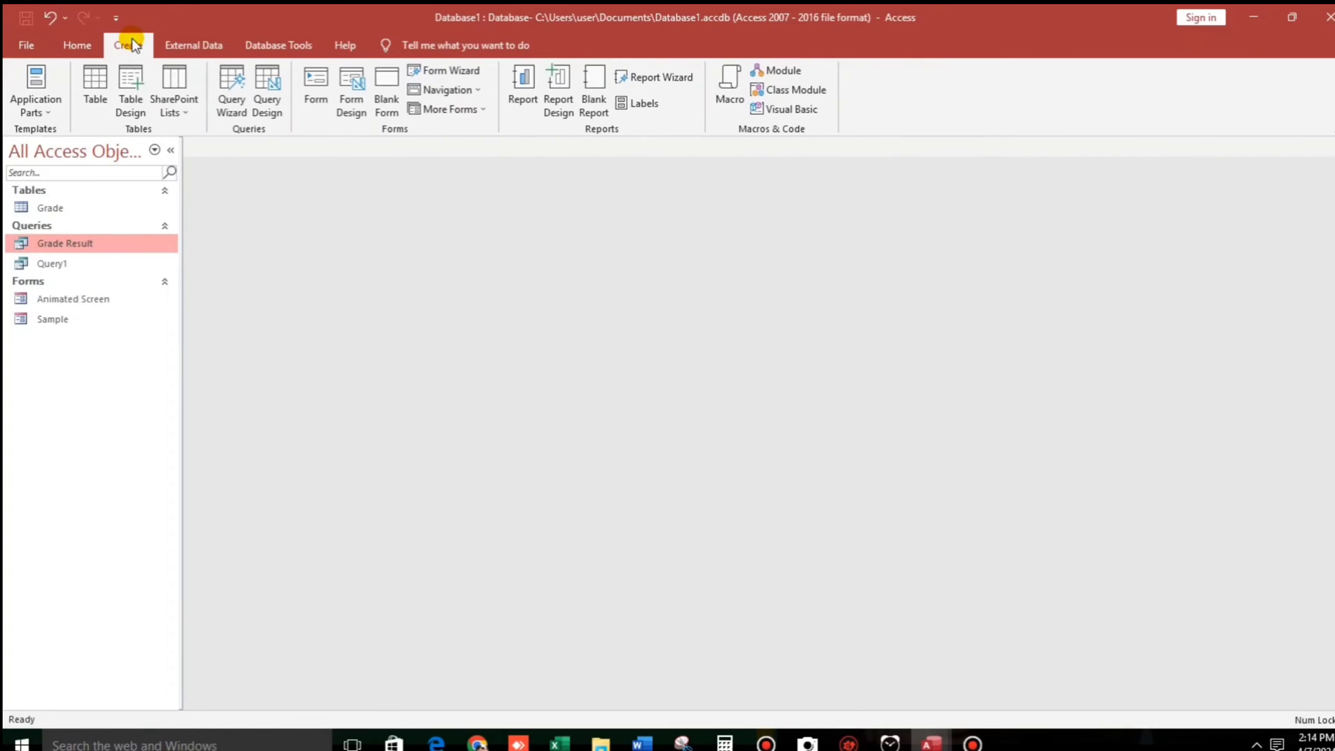
pyautogui.moveTo(477, 109)
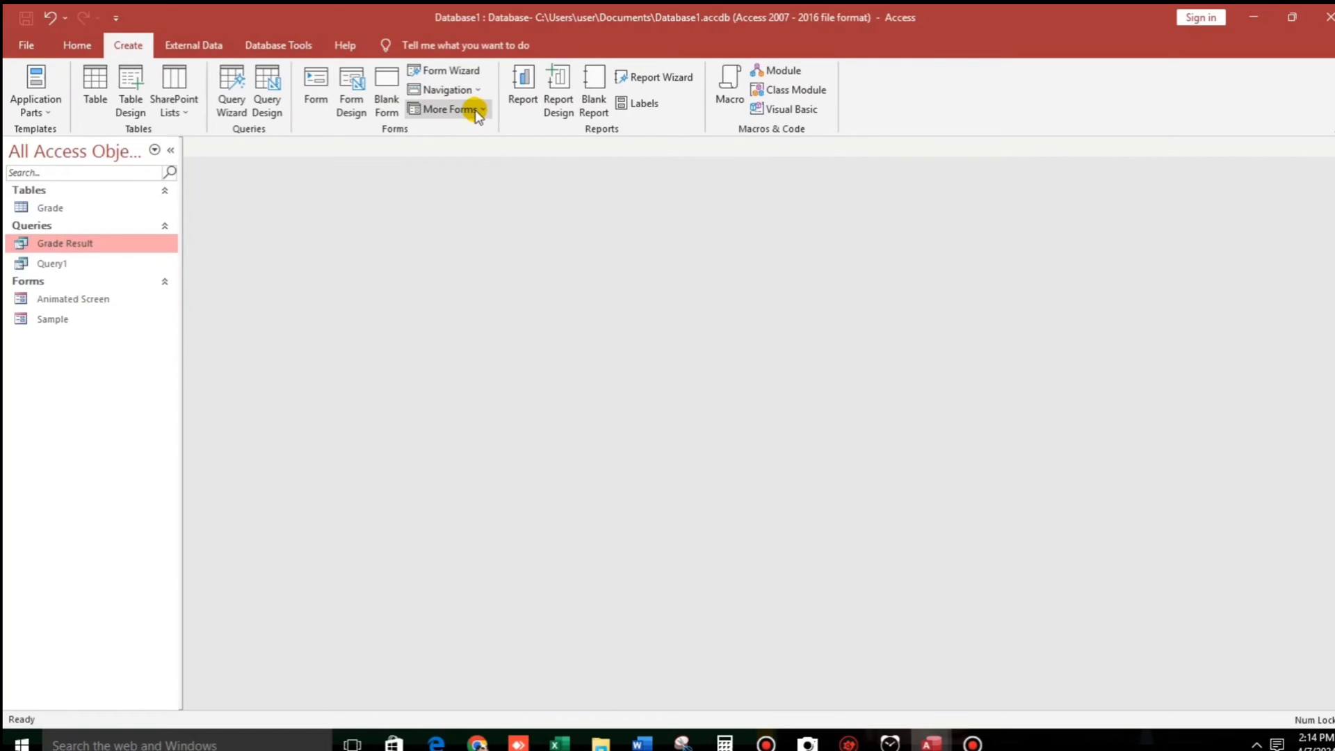
# Build a Multiple Items form from Grade Result through More Forms.
pyautogui.click(449, 109)
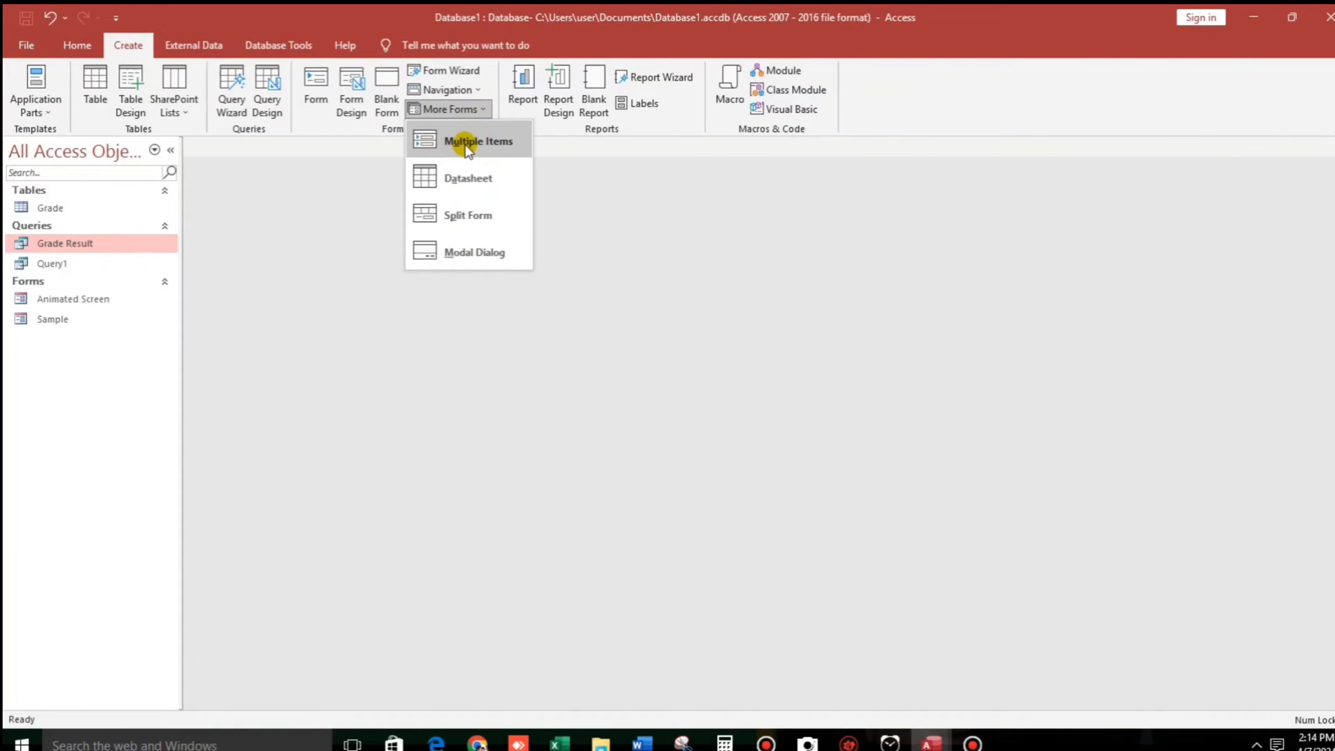
pyautogui.click(478, 141)
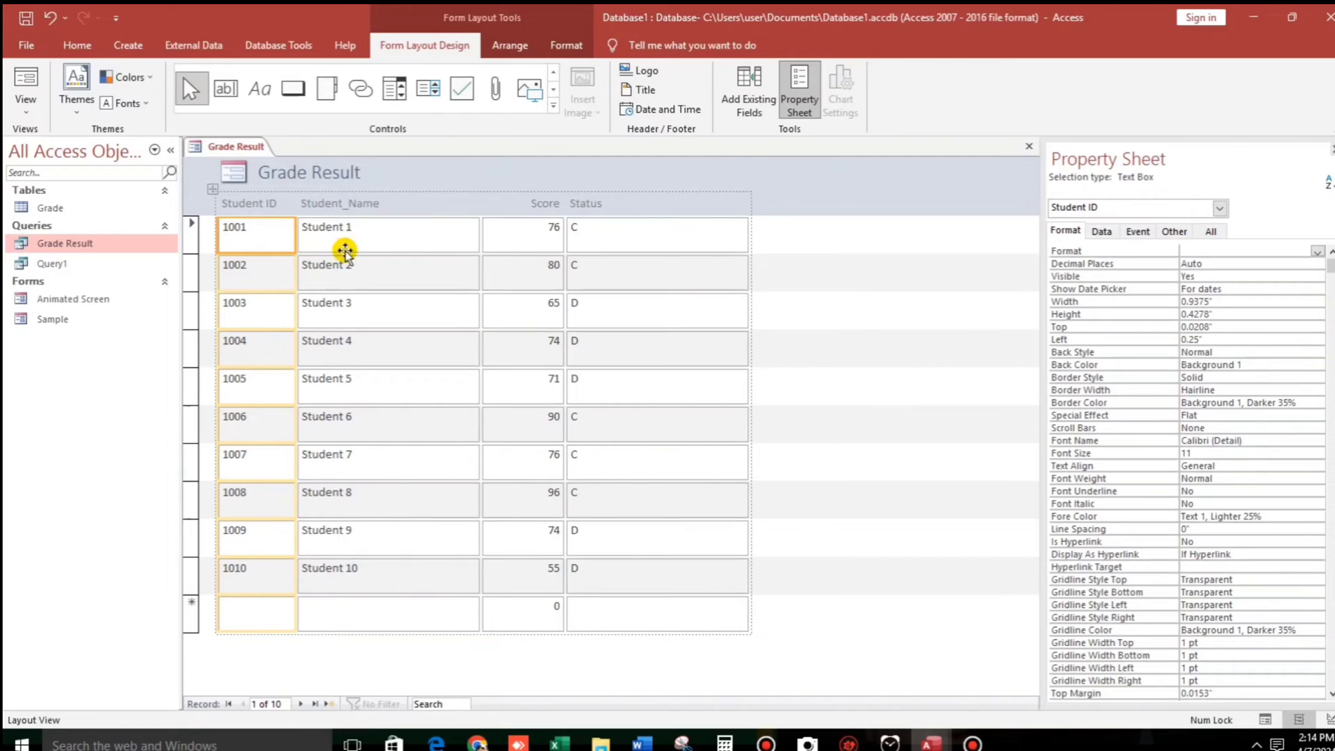
# Center the Status and Score values and the Status heading on the form.
pyautogui.click(657, 235)
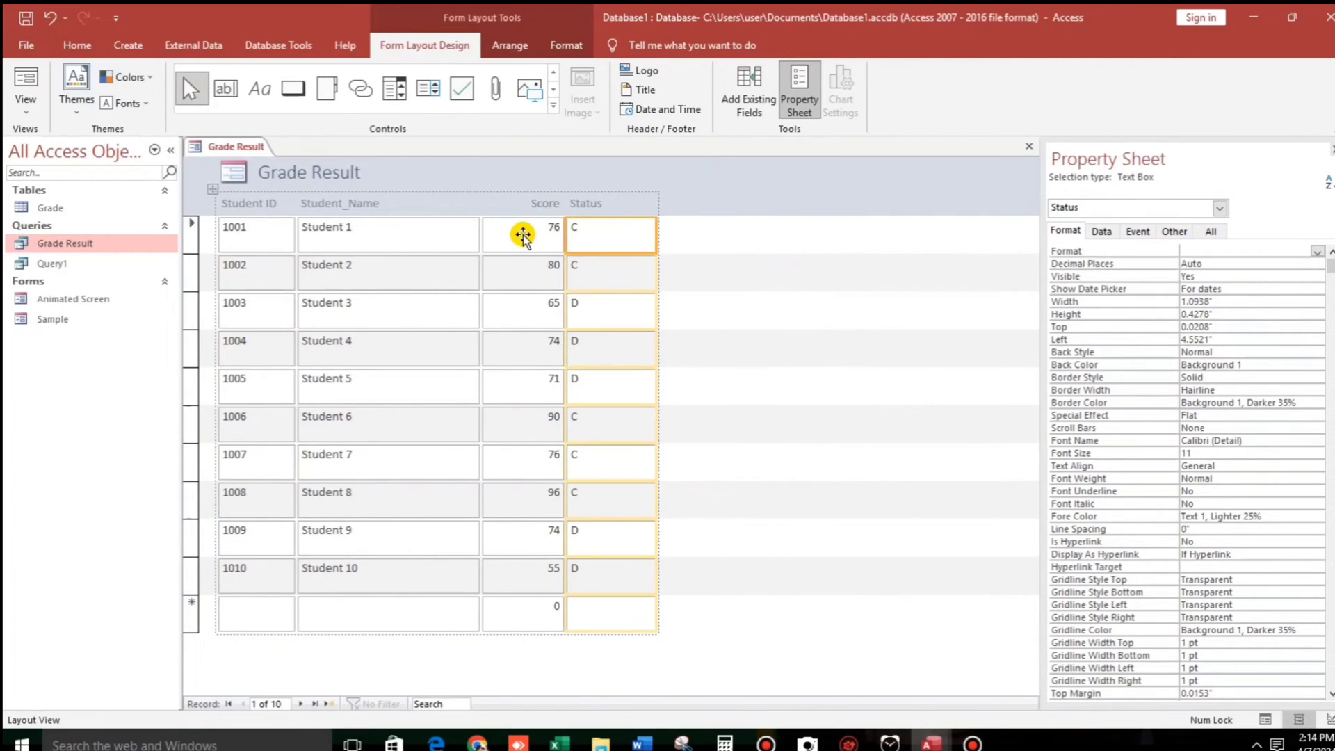
pyautogui.click(75, 45)
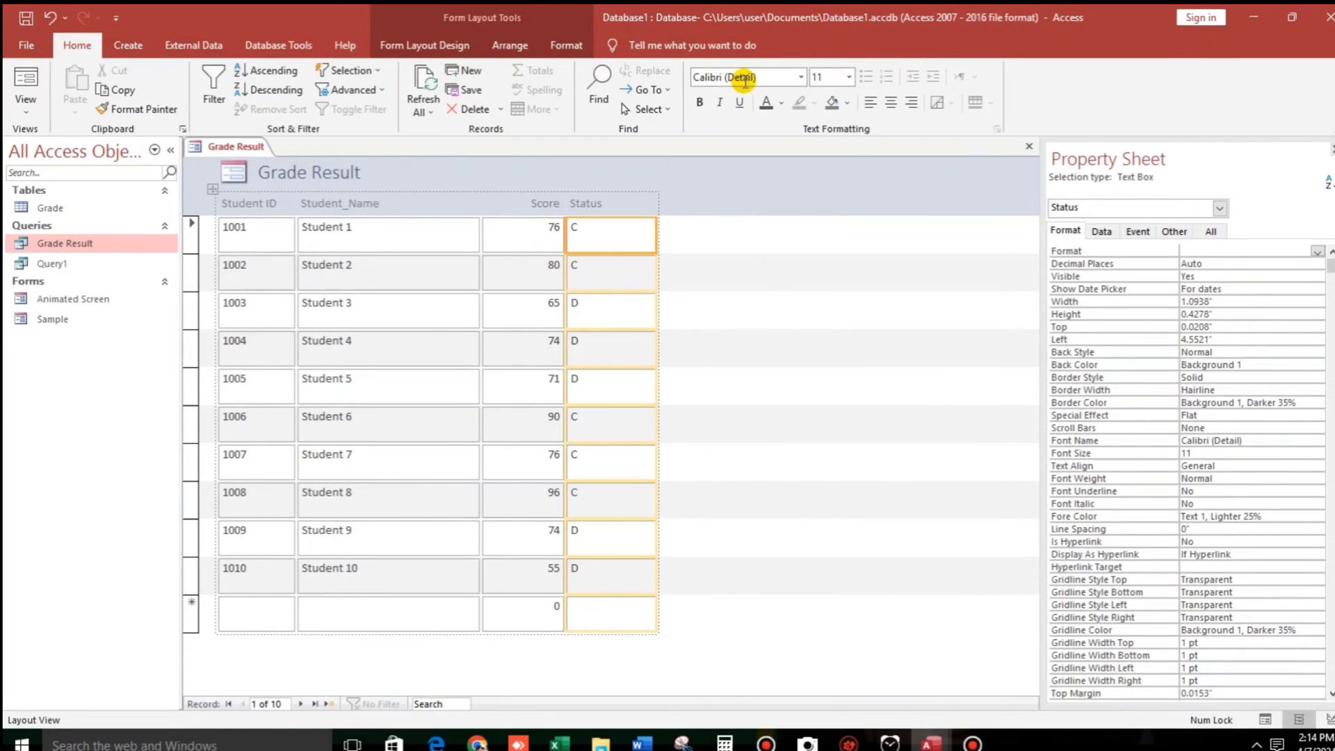
pyautogui.click(891, 102)
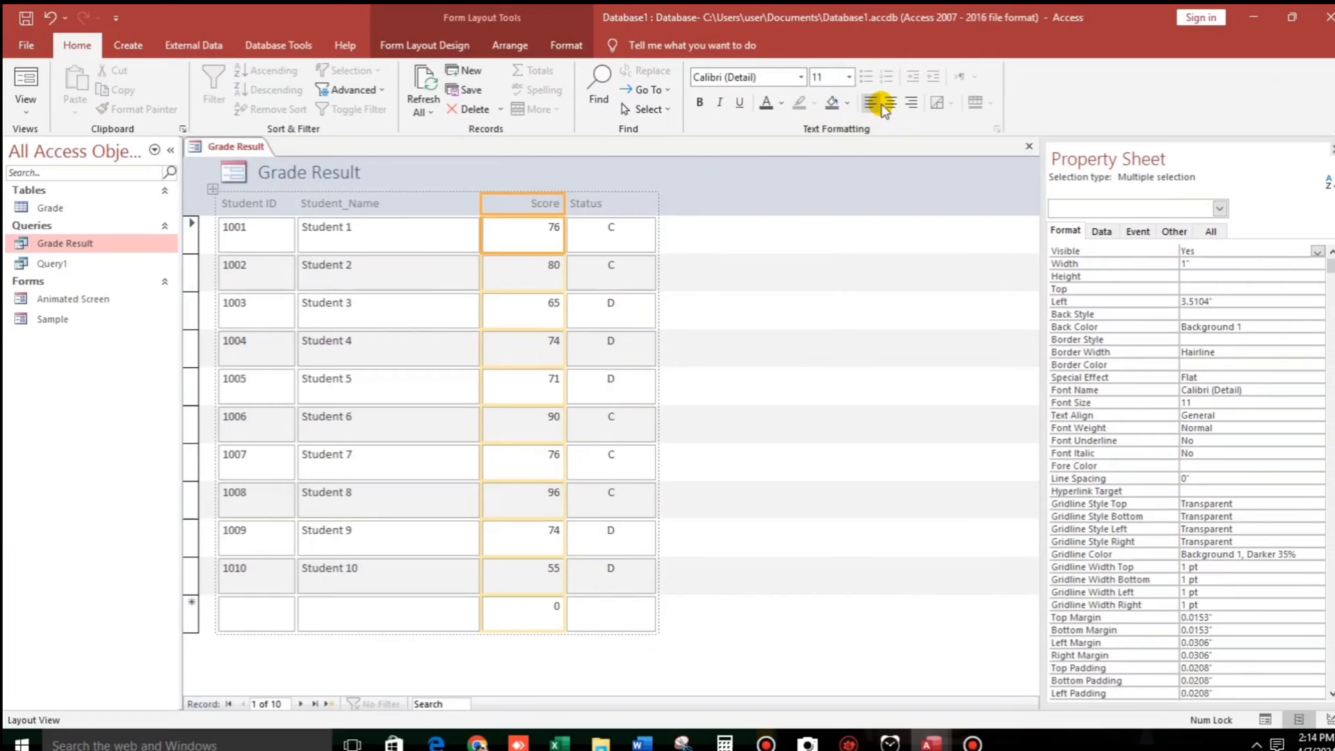
pyautogui.click(610, 203)
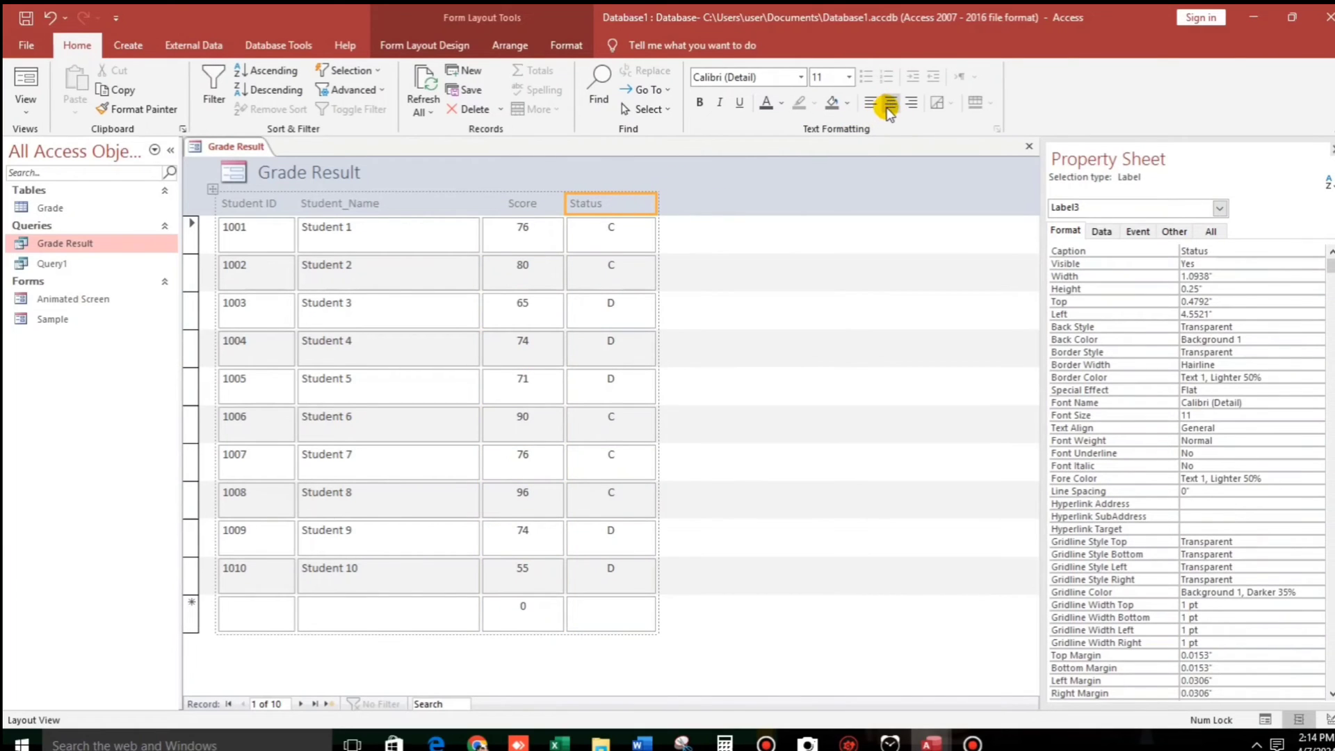
pyautogui.click(610, 234)
pyautogui.write('25')
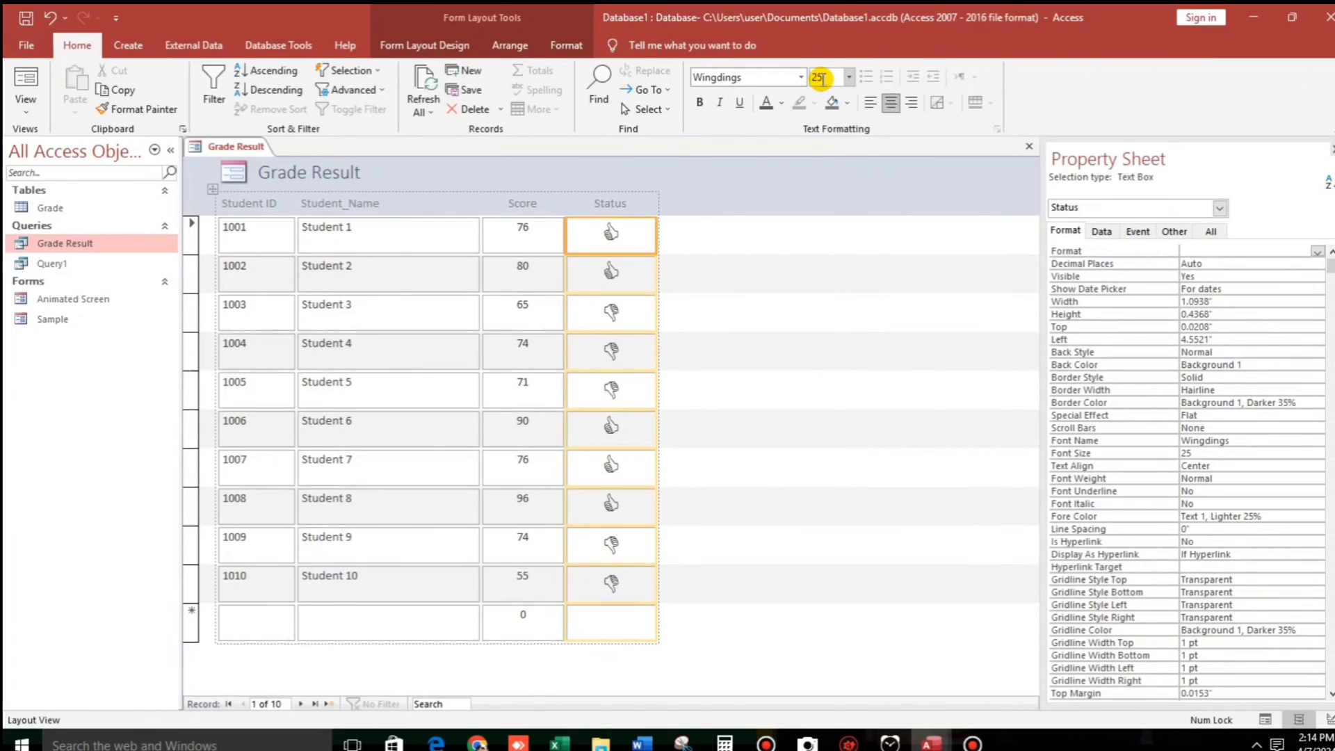
pyautogui.moveTo(649, 378)
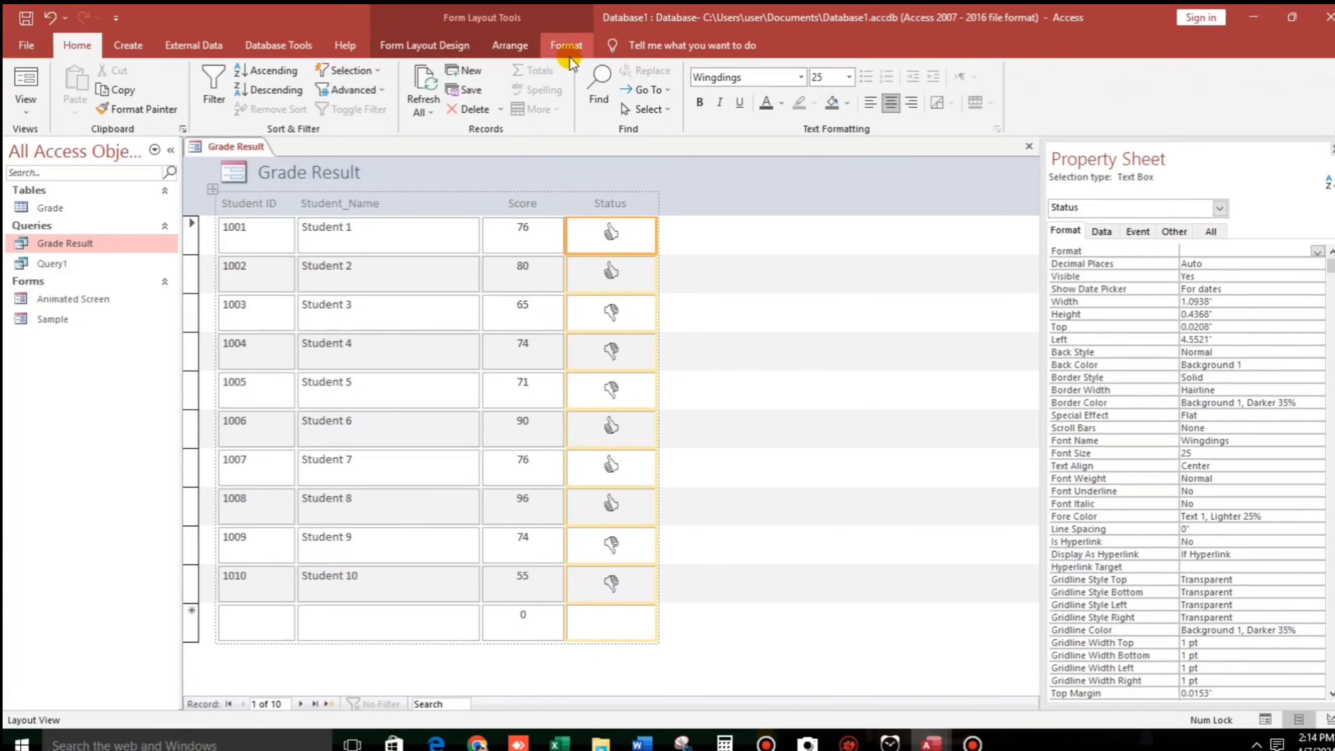
# Bring up the form's Format ribbon commands.
pyautogui.click(690, 90)
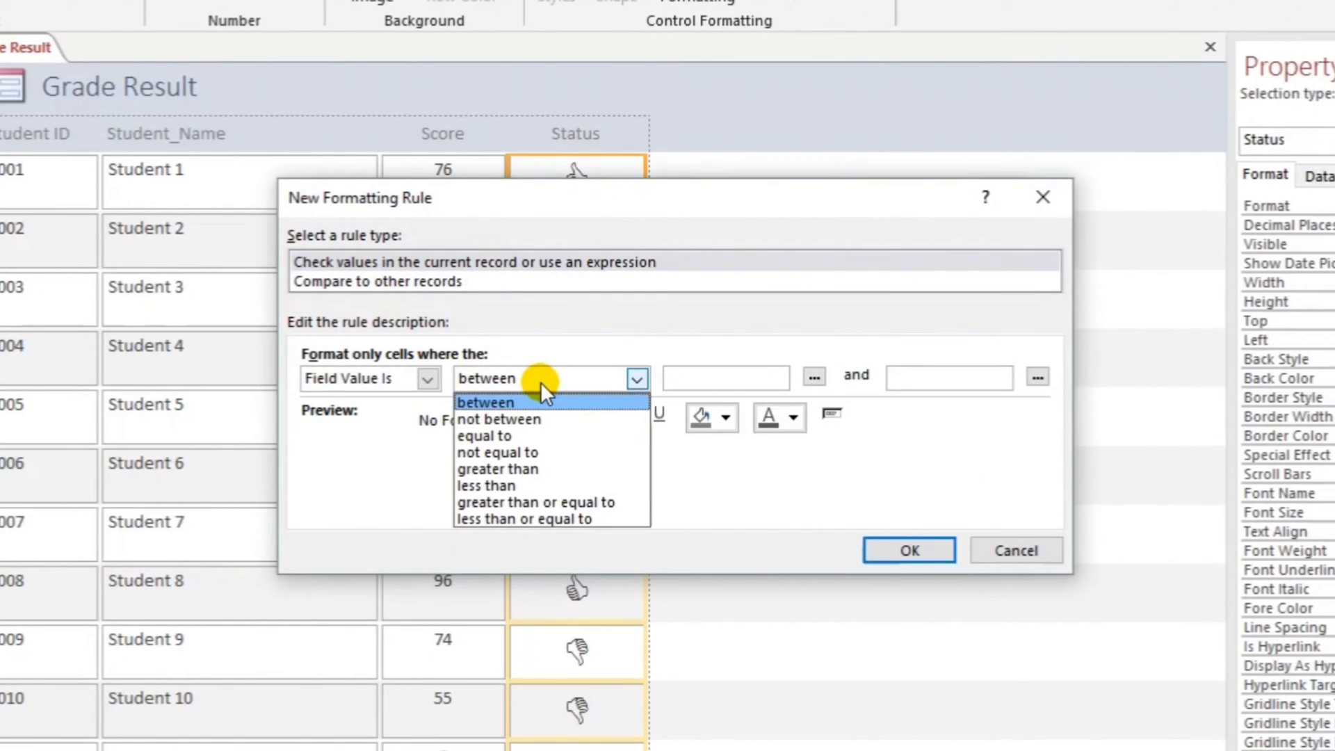
pyautogui.moveTo(489, 436)
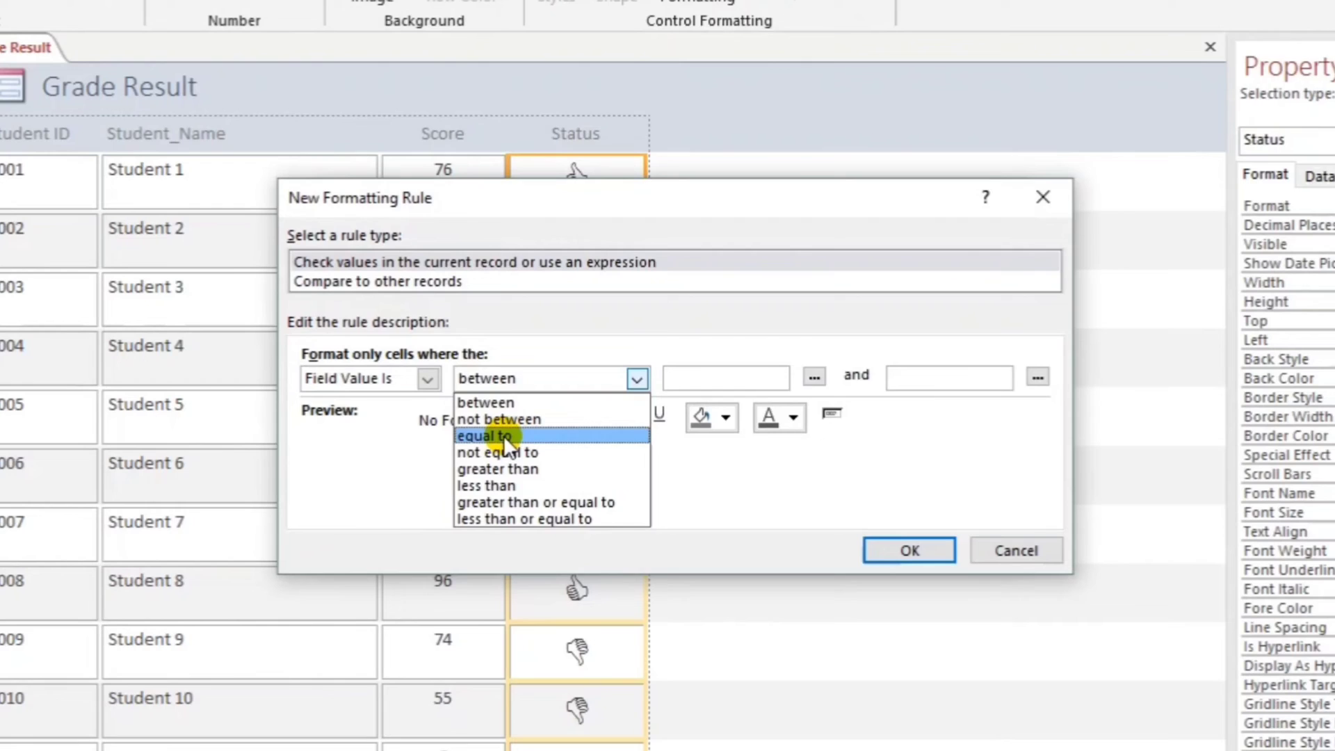
# Define a rule where Status equal to D shows bold red text.
pyautogui.click(487, 436)
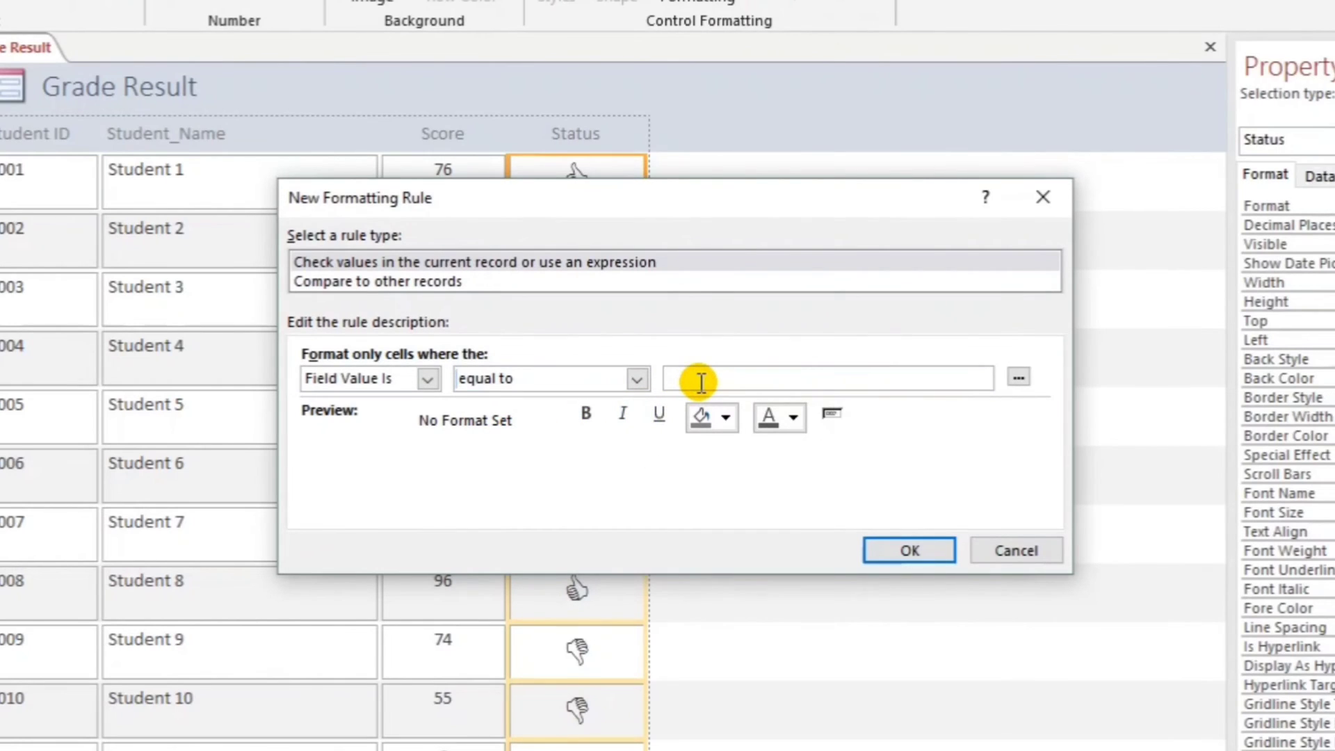
pyautogui.write('D')
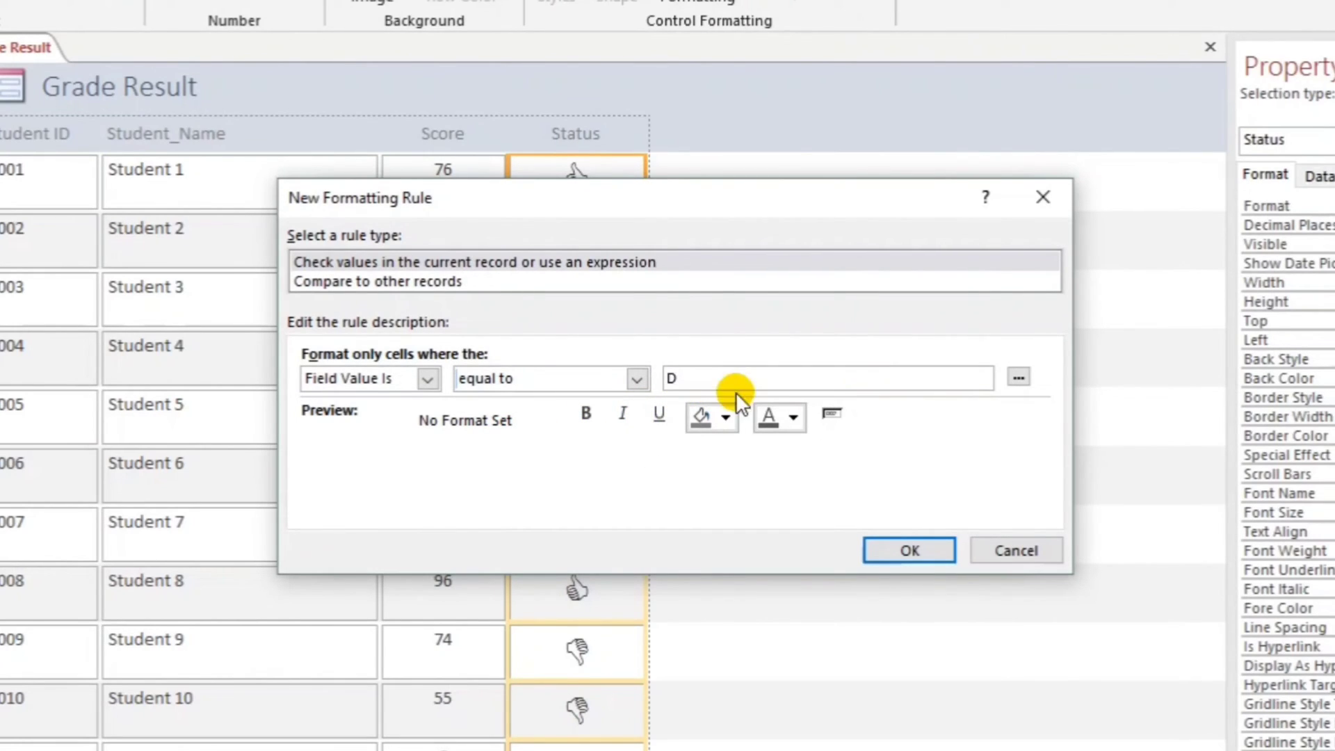
pyautogui.click(793, 416)
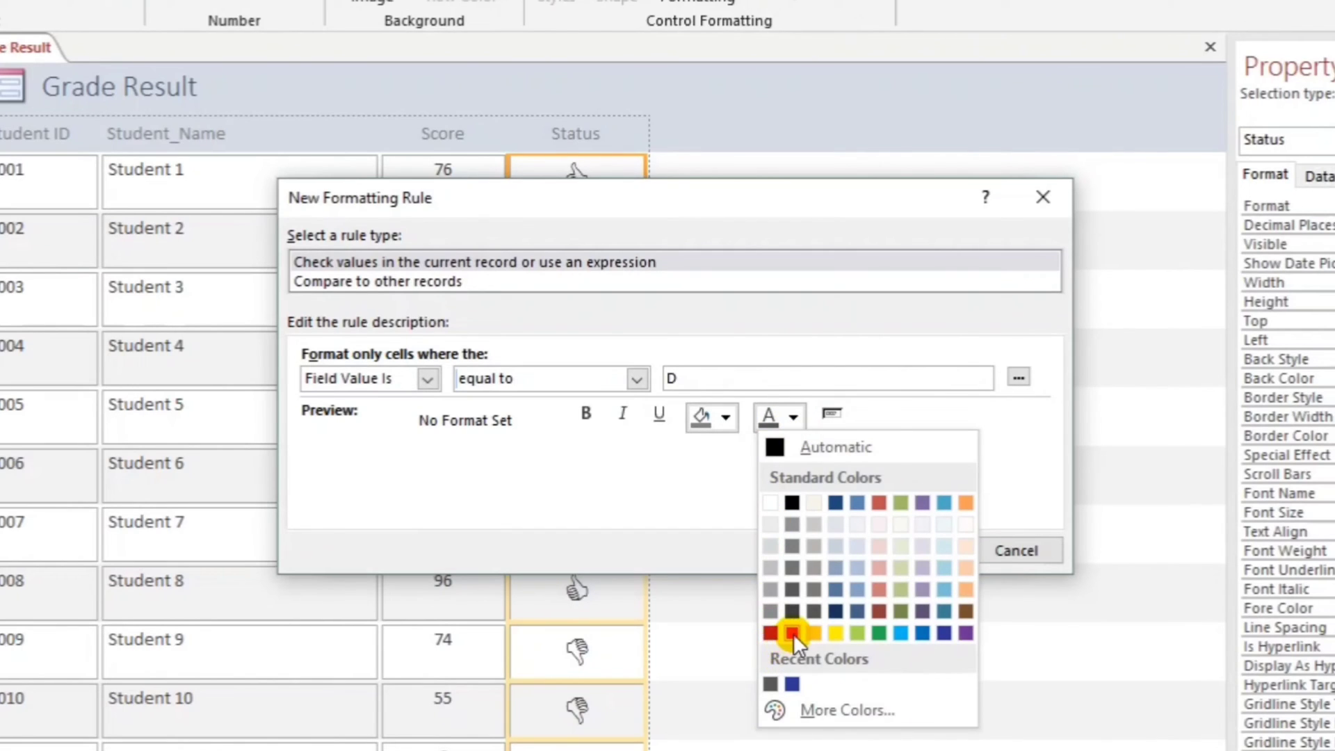
pyautogui.click(793, 632)
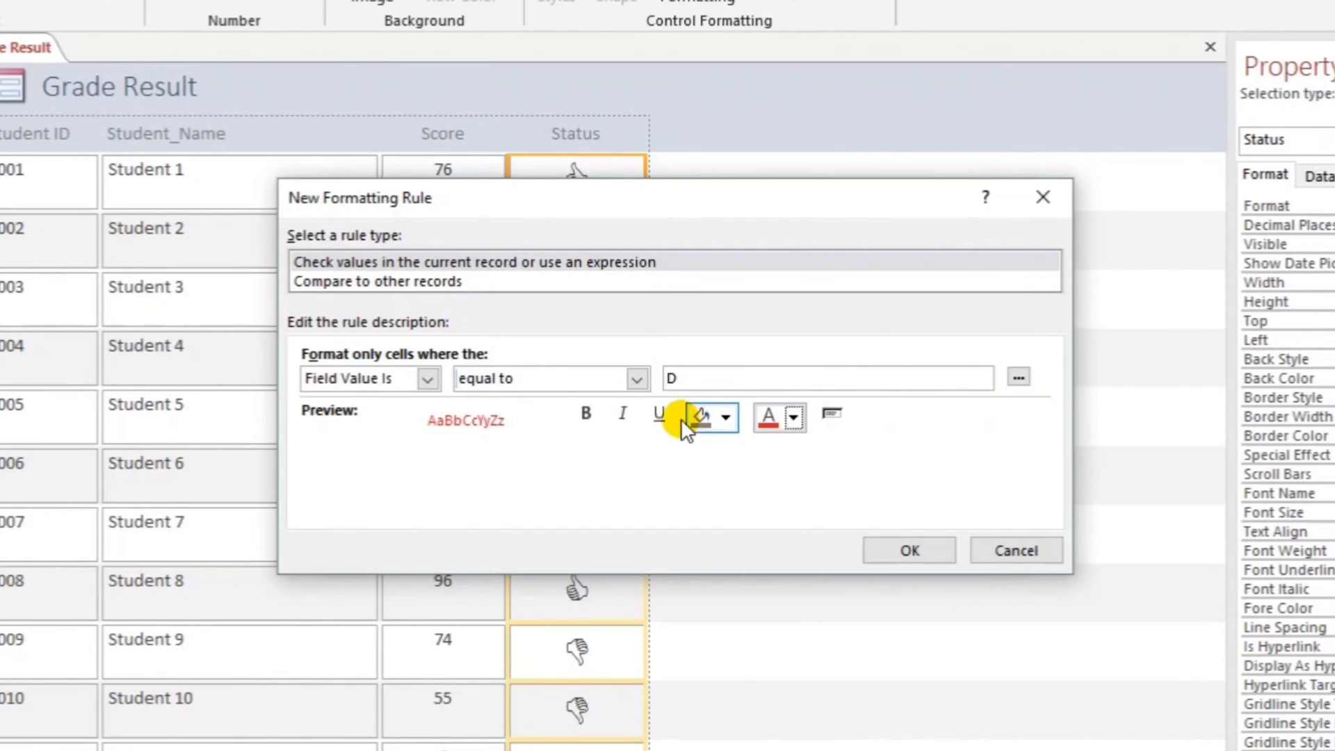
pyautogui.click(585, 414)
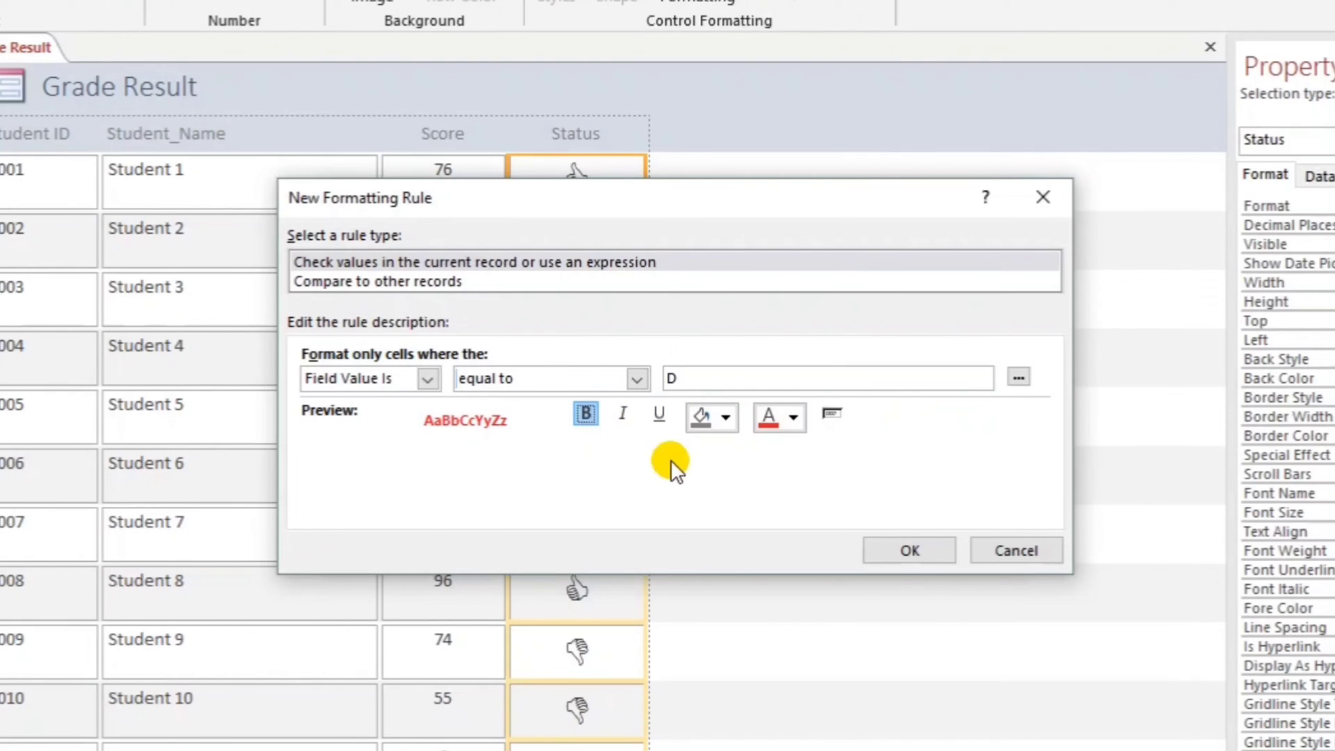
pyautogui.click(907, 549)
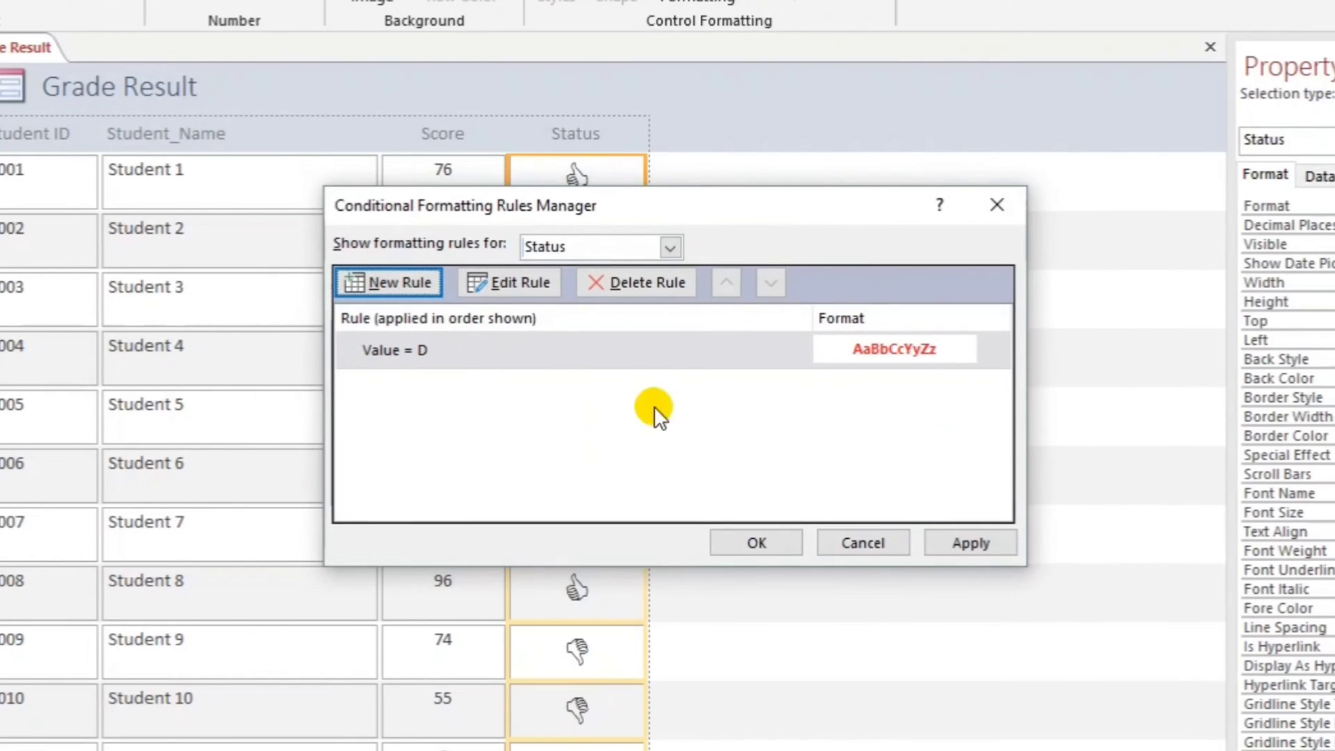
# Add a bold blue rule for Status equal to C and apply both rules.
pyautogui.click(388, 282)
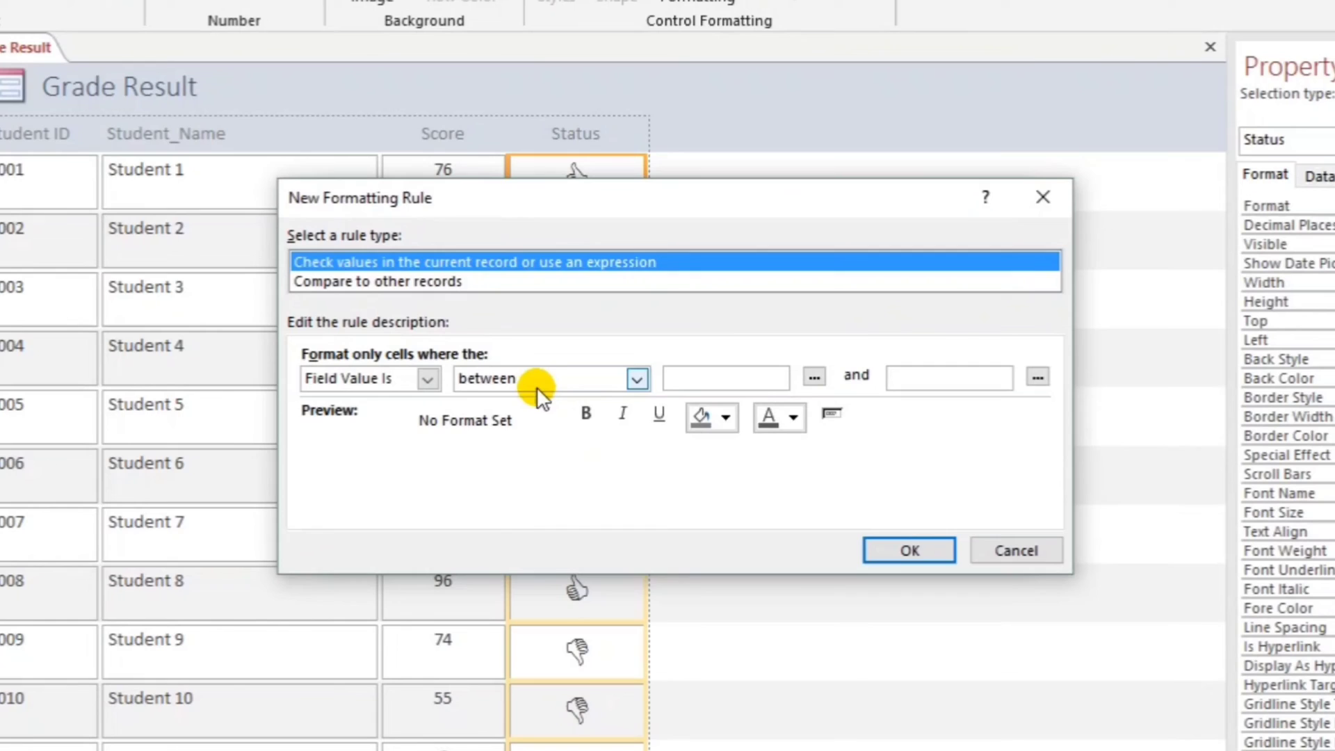
pyautogui.click(637, 378)
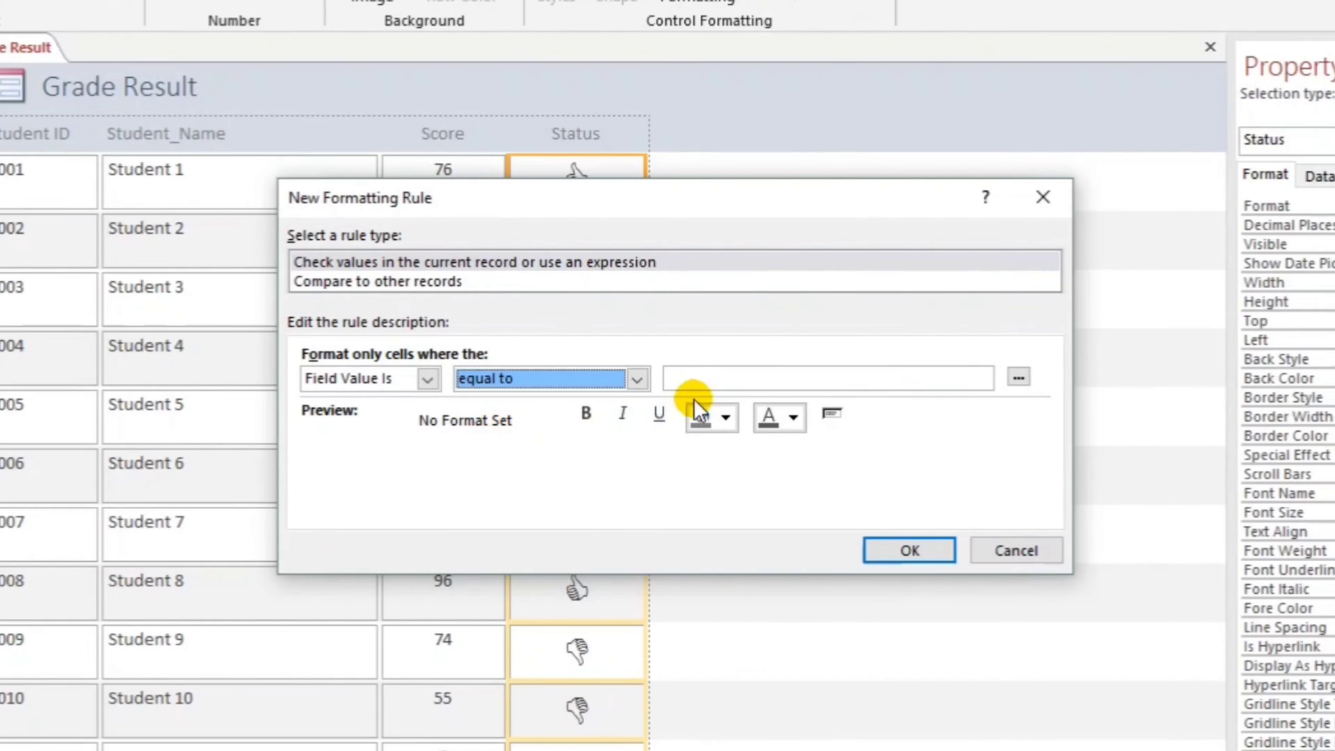
pyautogui.write('d')
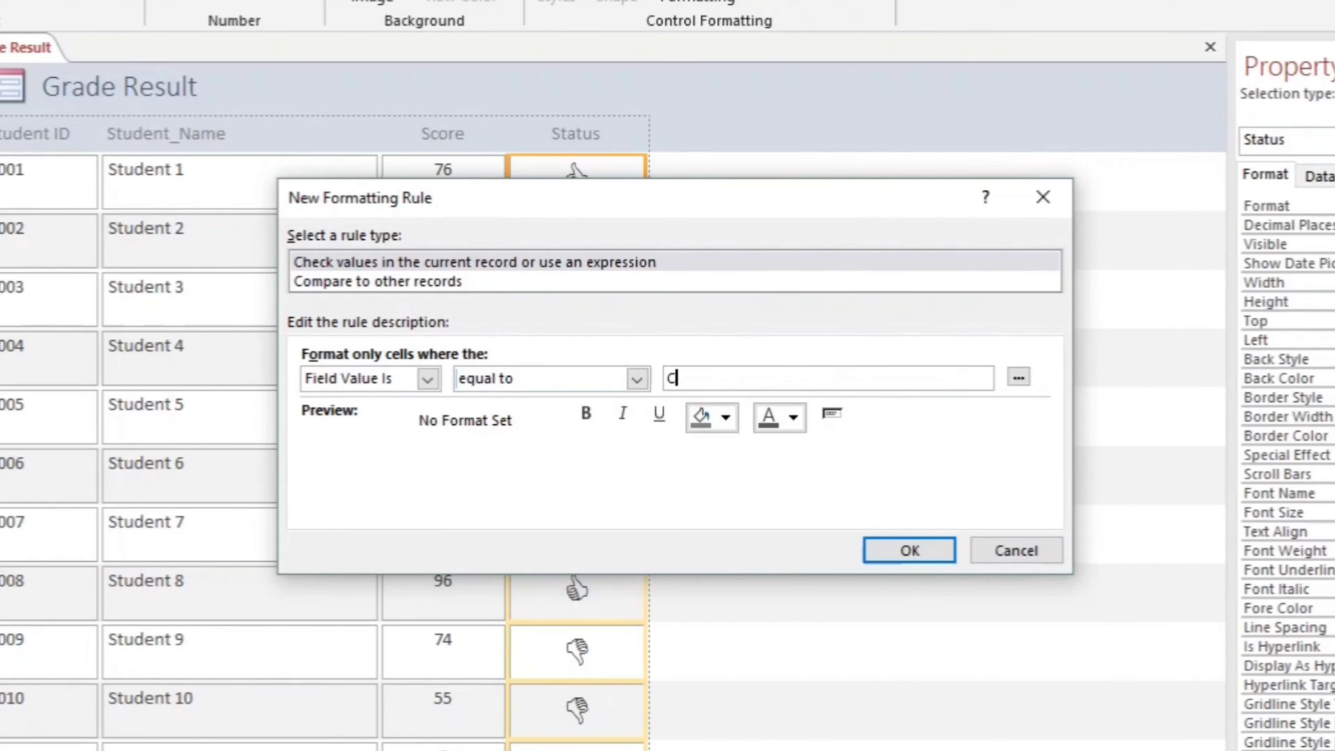
pyautogui.click(792, 417)
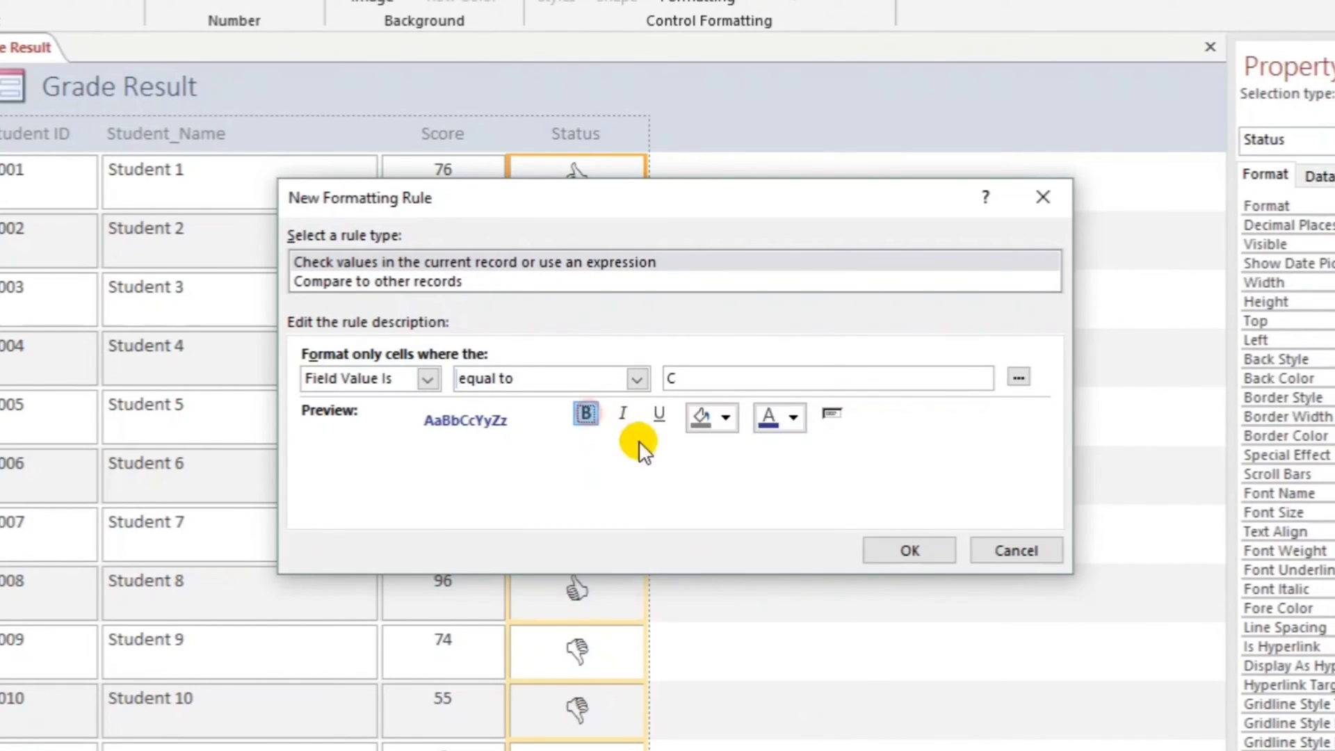
pyautogui.click(908, 549)
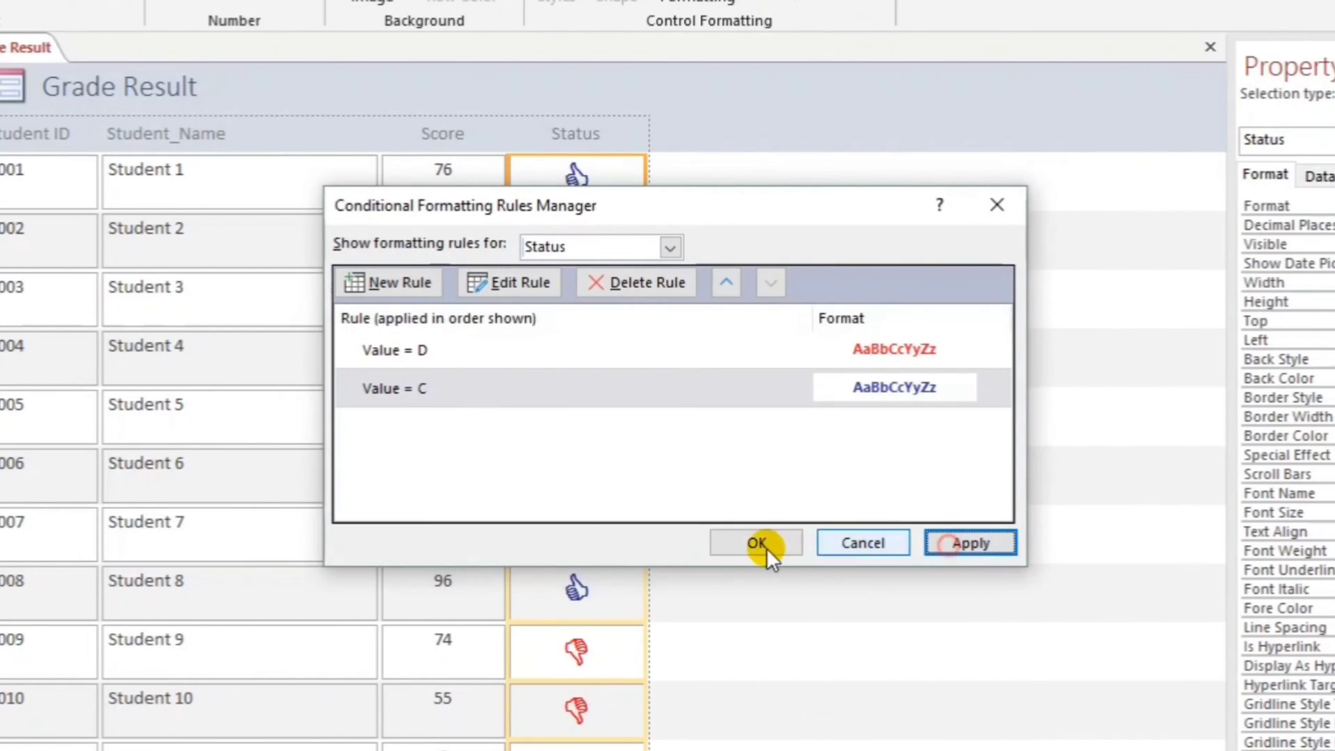
pyautogui.click(755, 543)
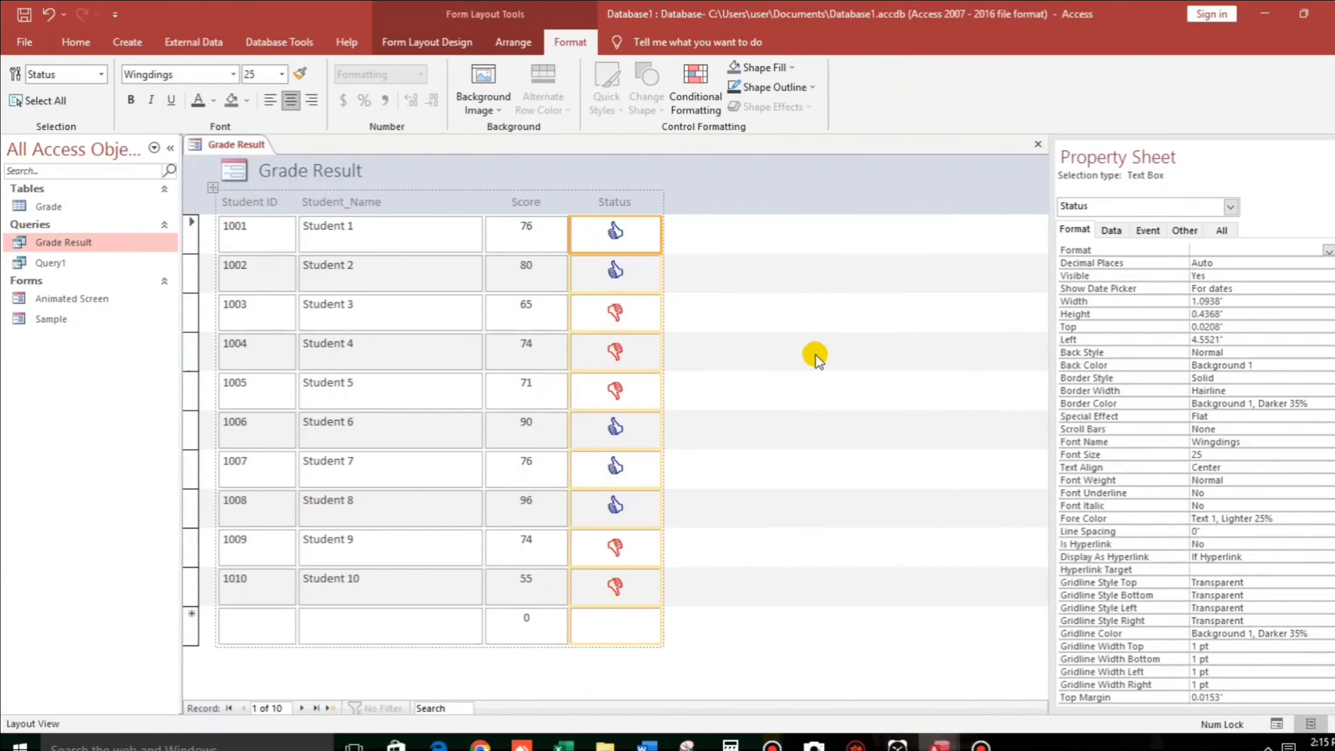
# Select Student 2's score and switch the Grade Result form to Form view.
pyautogui.click(526, 273)
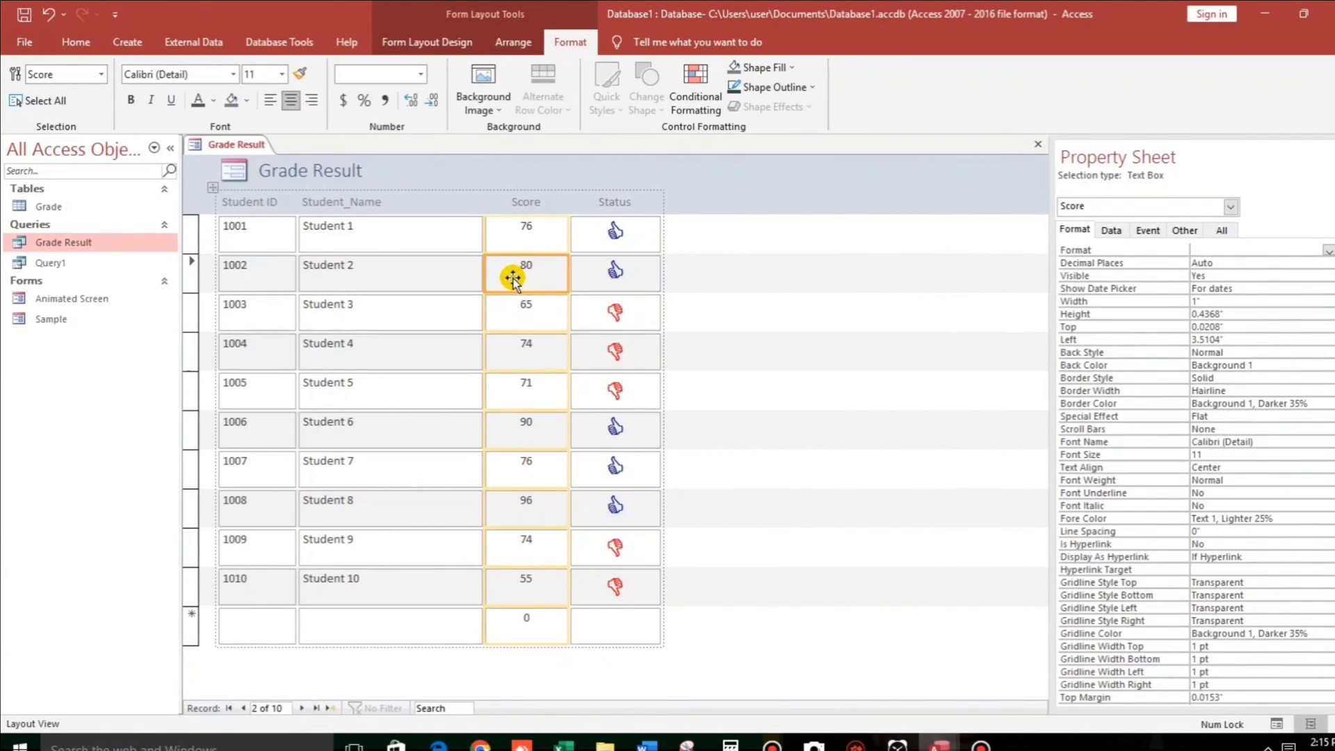
pyautogui.click(75, 41)
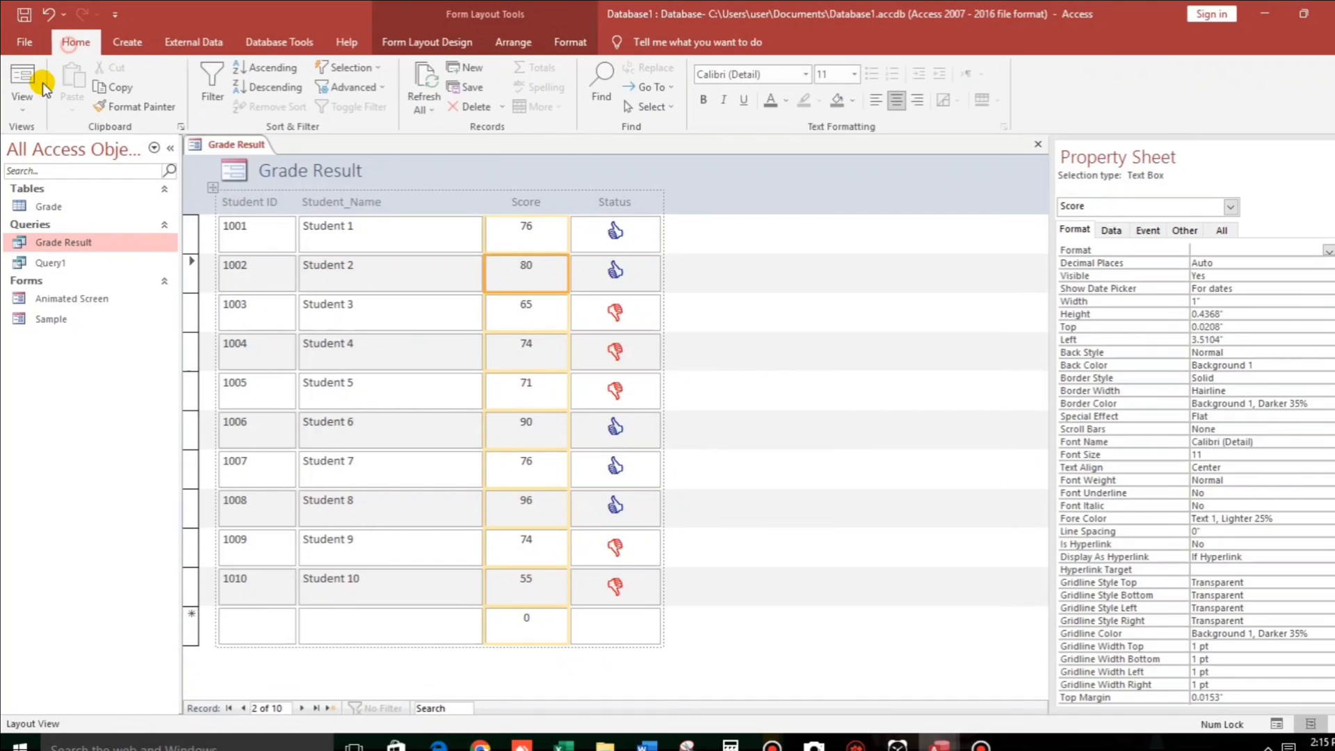
pyautogui.click(22, 81)
pyautogui.write('73')
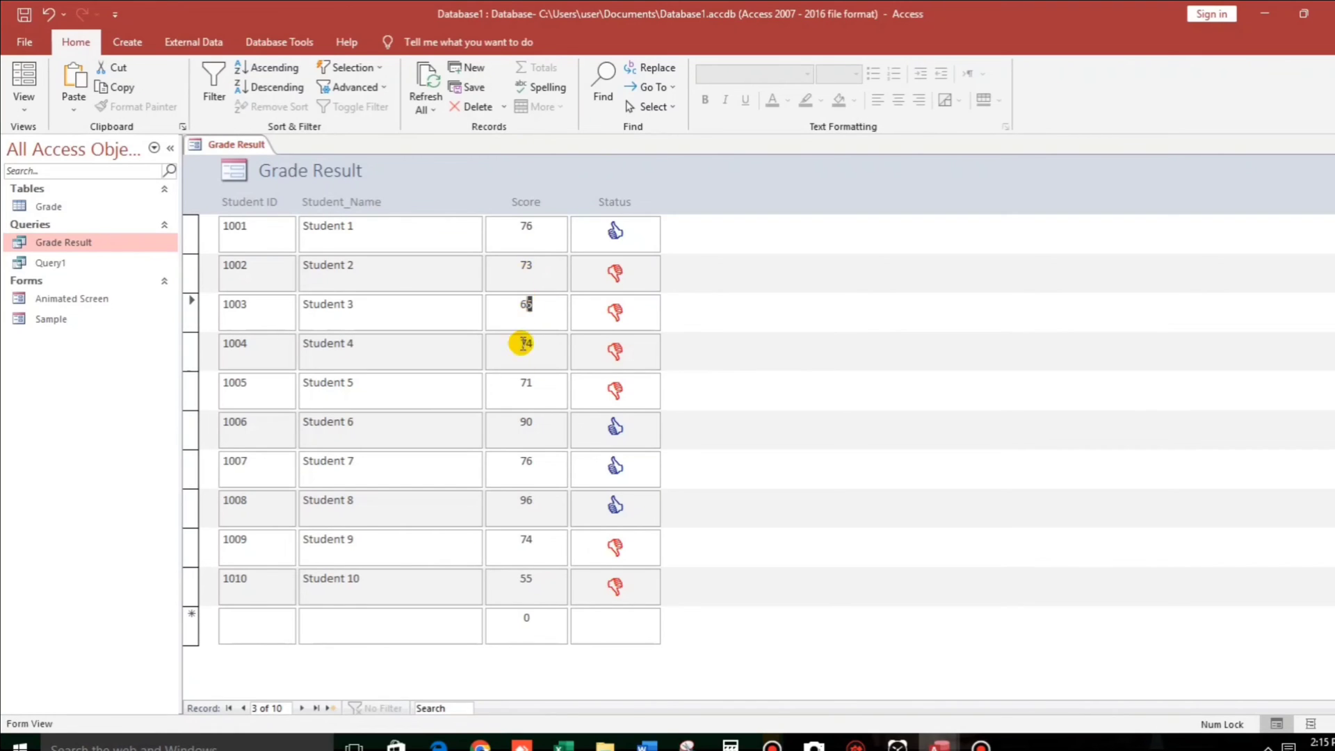
# Enter 68 as Student 6's score and commit the record by selecting Student 7's score.
pyautogui.click(526, 422)
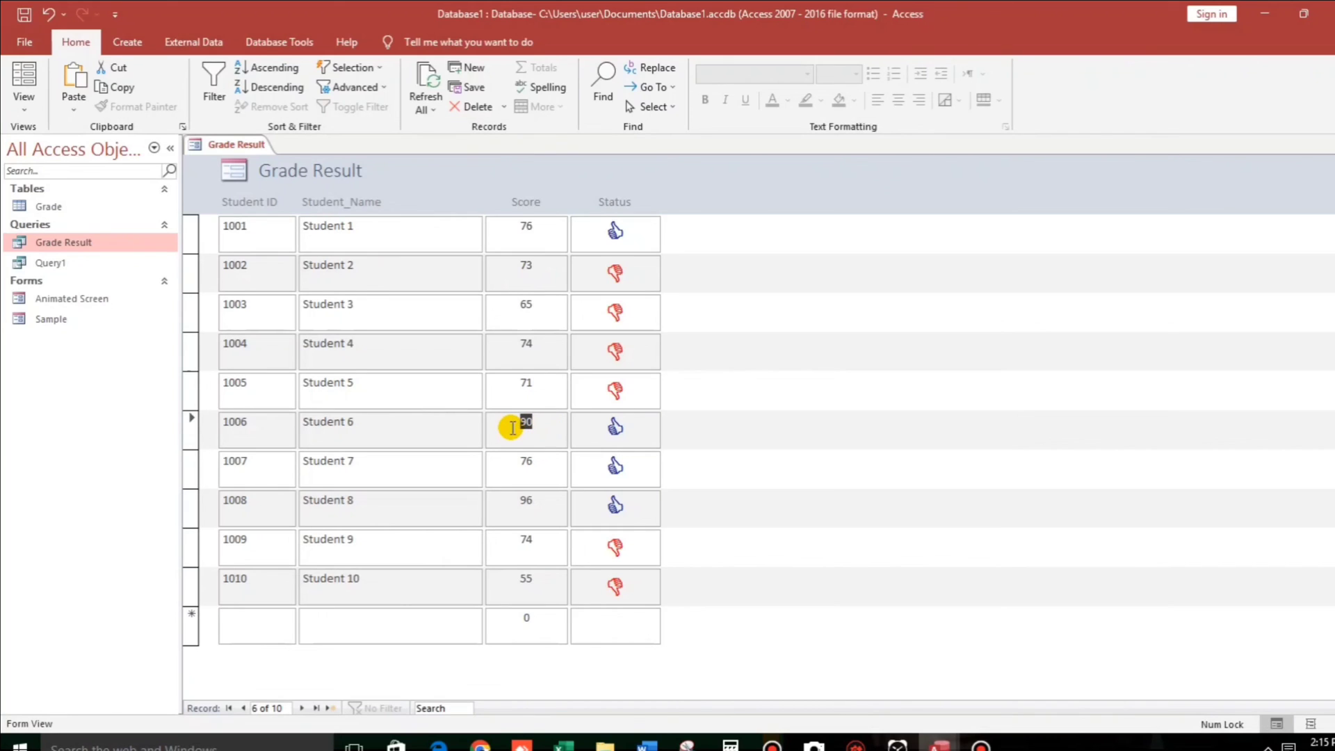
pyautogui.write('68')
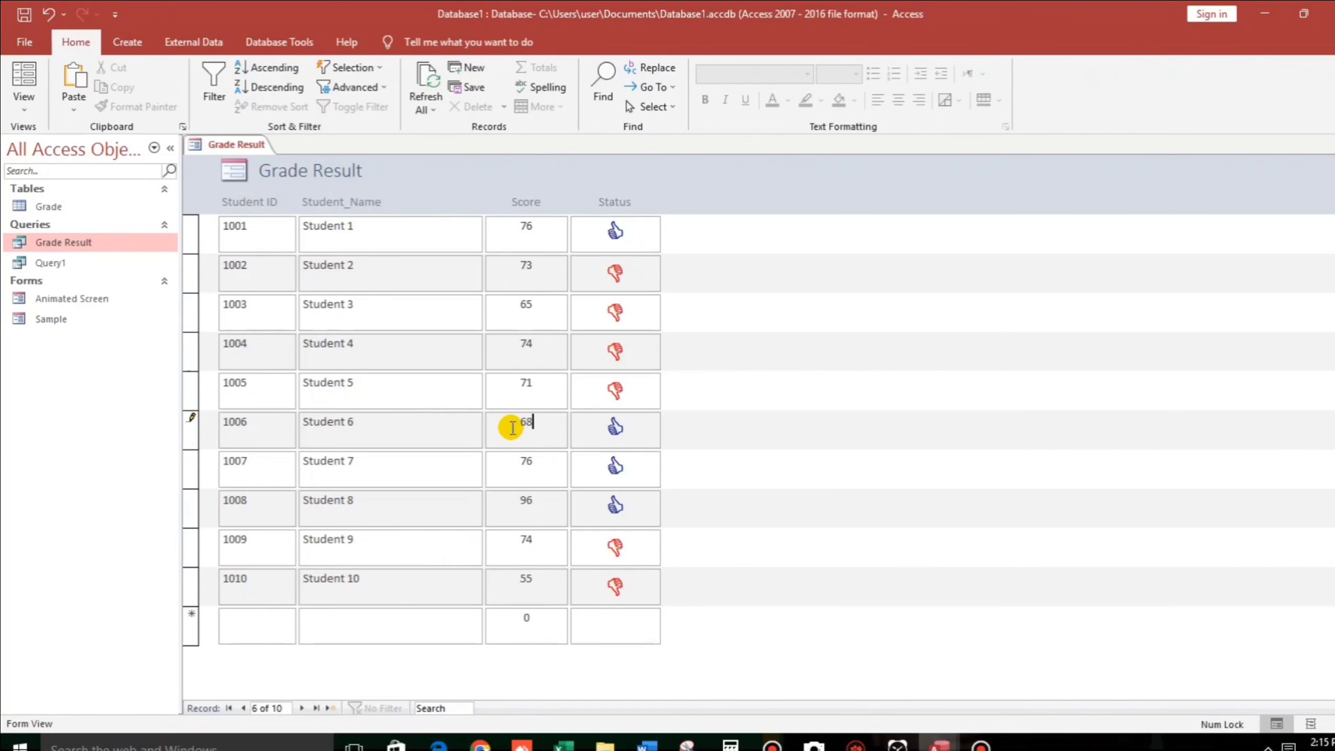
pyautogui.click(526, 466)
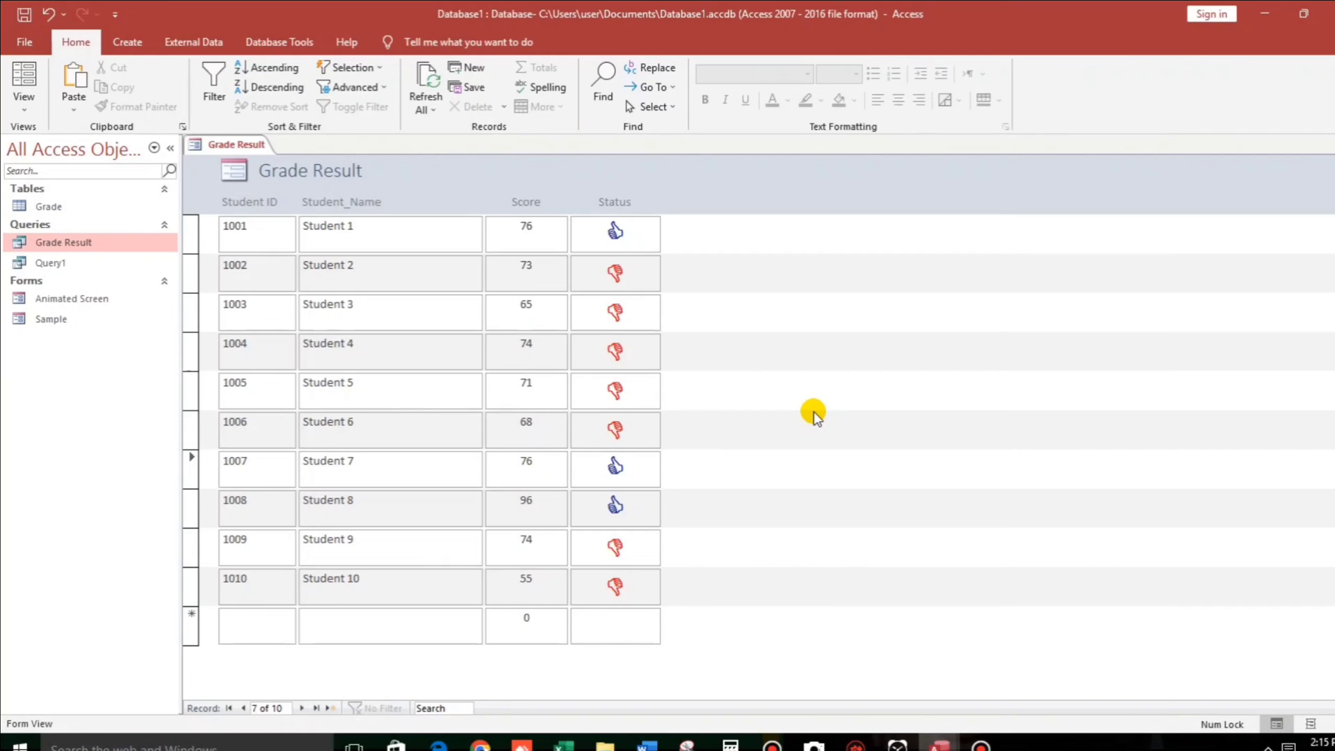
pyautogui.click(526, 462)
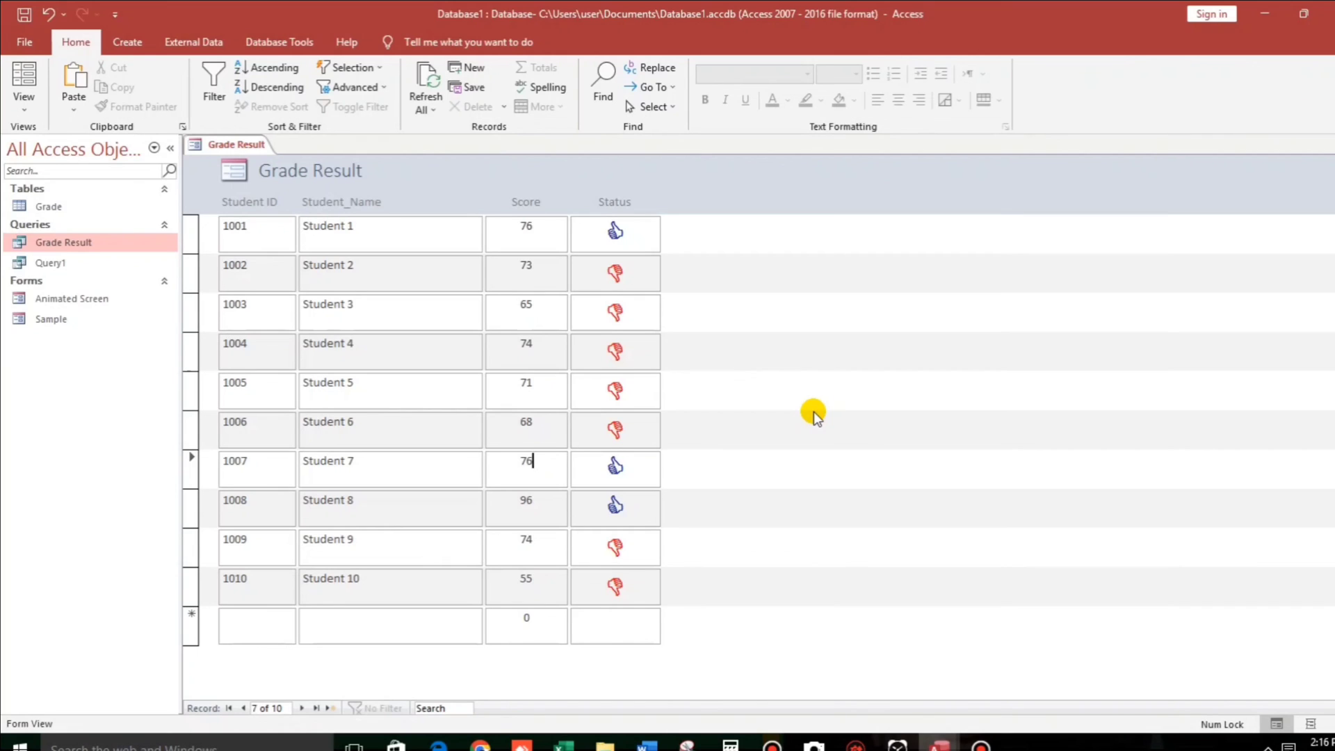